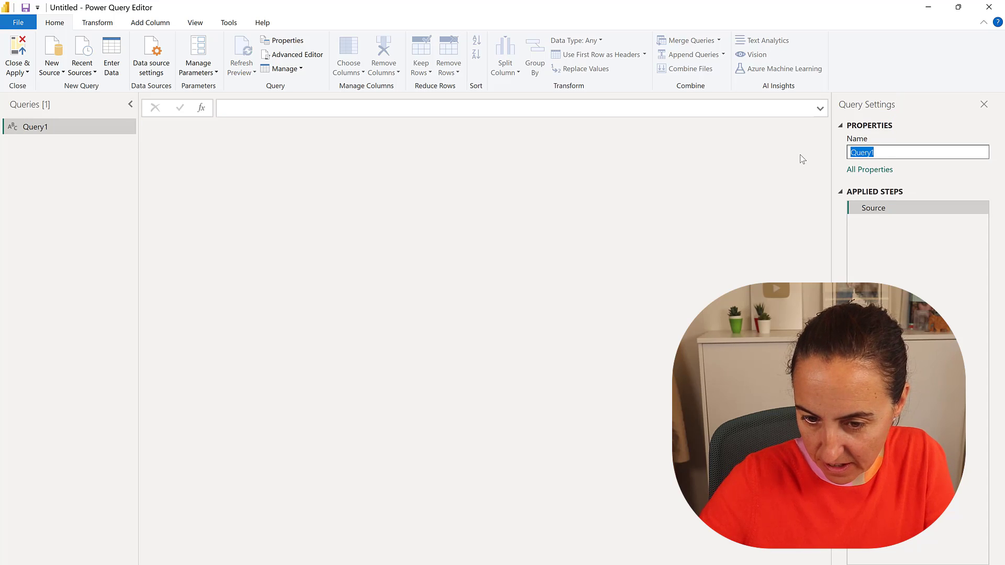
# Name the query 'new list' and give it the formula = {101..105}
pyautogui.write('new list')
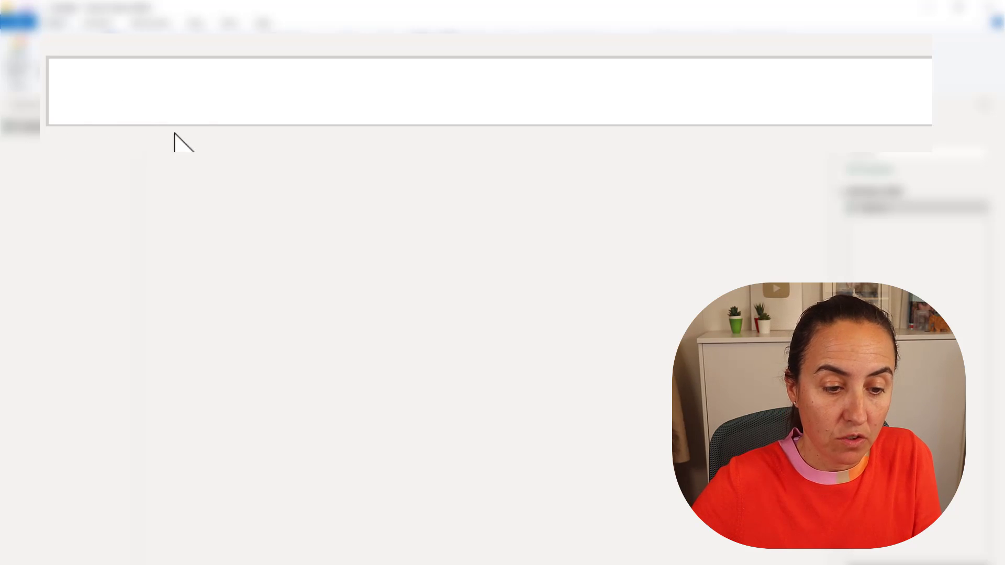
pyautogui.write('={}')
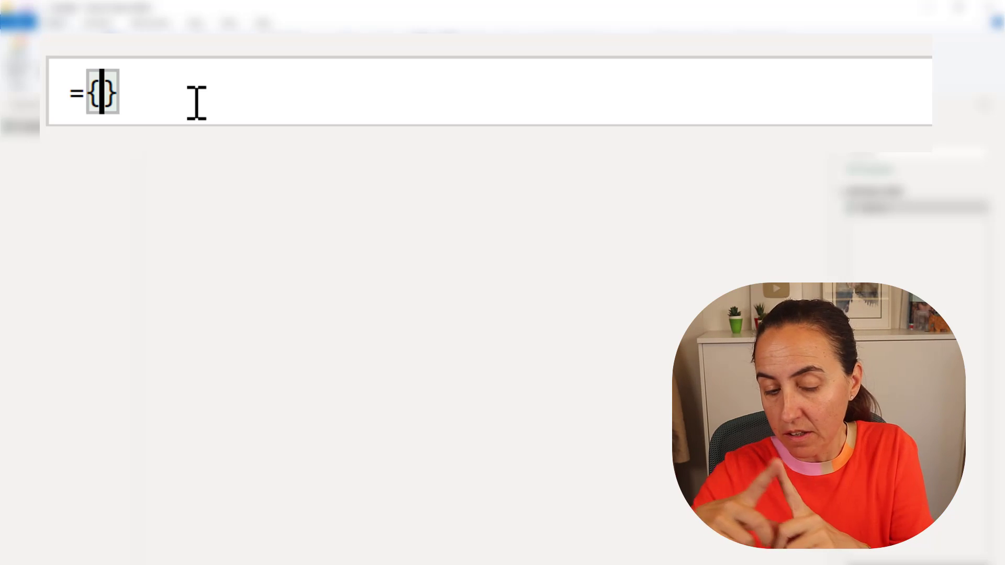
pyautogui.write('101..')
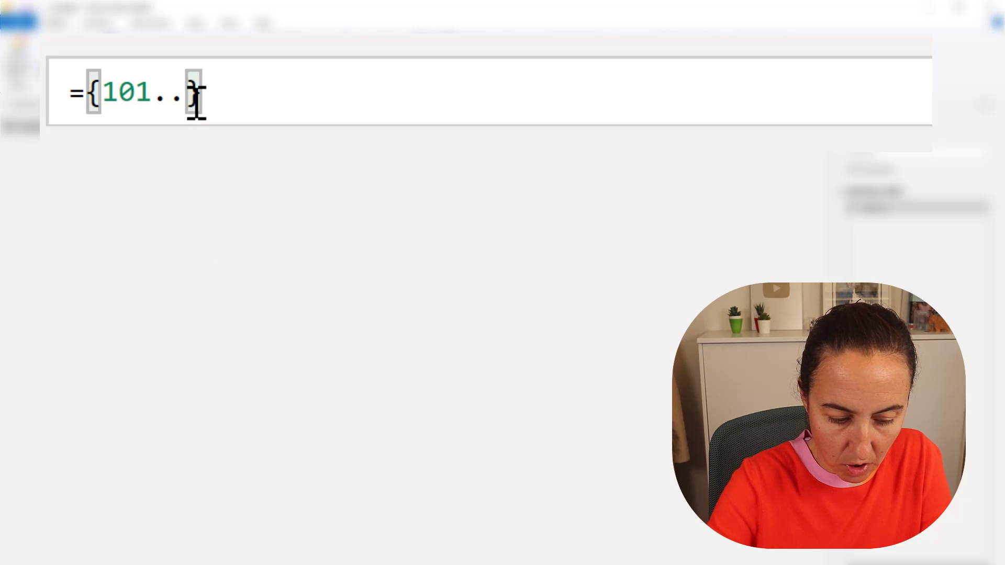
pyautogui.write('105')
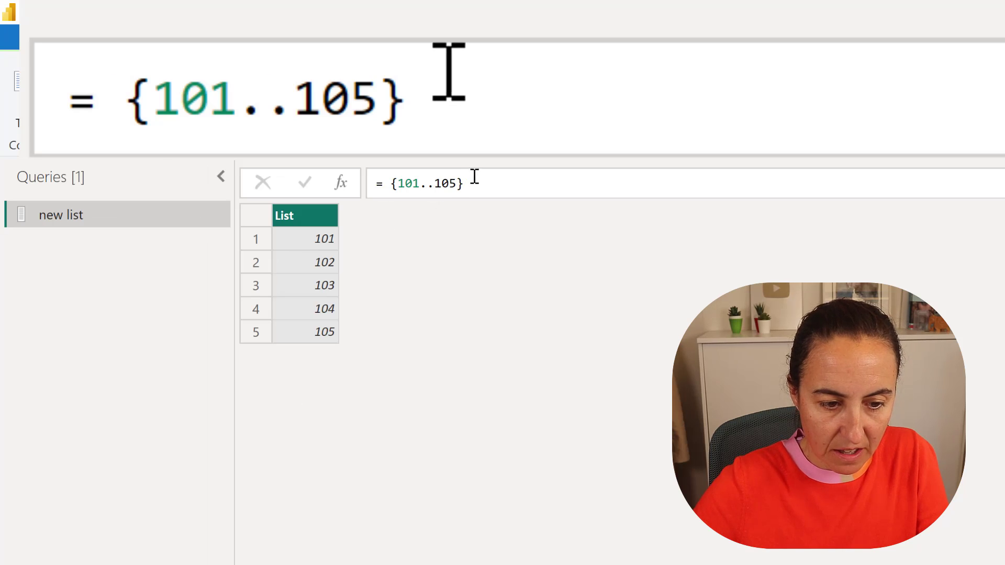
# Extend the formula to = {101..105, 120, {130..135}}, fixing the syntax error
pyautogui.write(',')
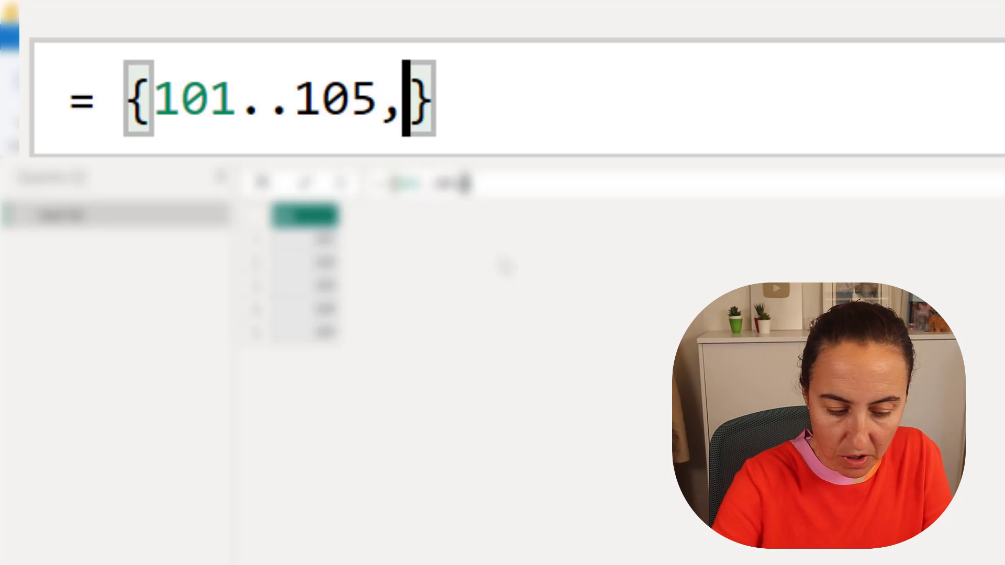
pyautogui.write('120')
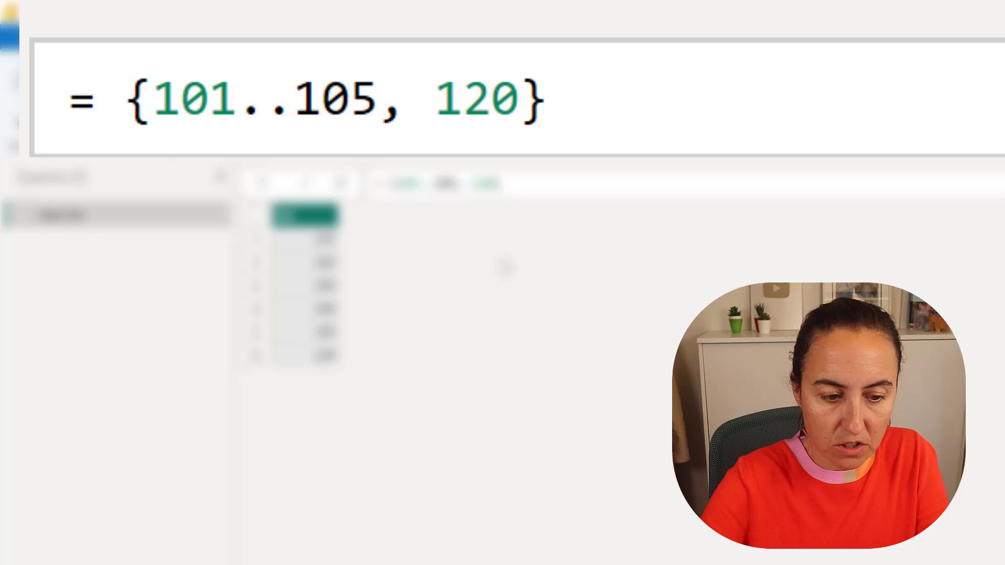
pyautogui.click(519, 99)
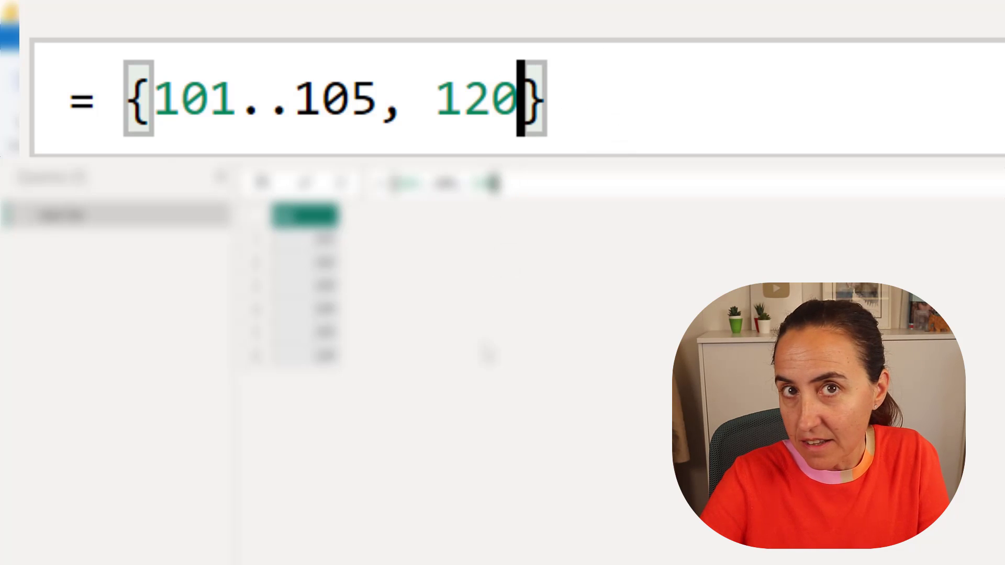
pyautogui.write('", "')
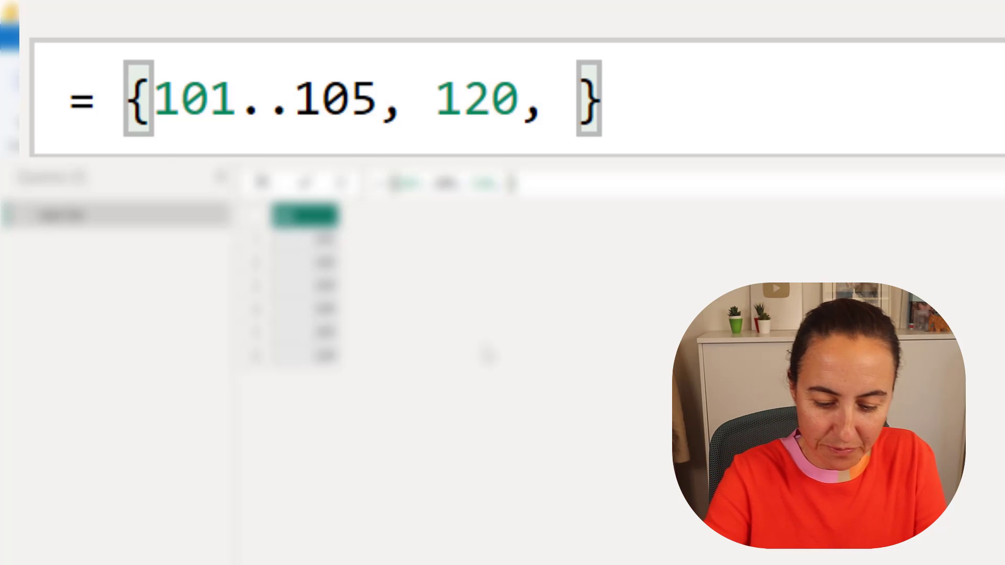
pyautogui.write('{130--')
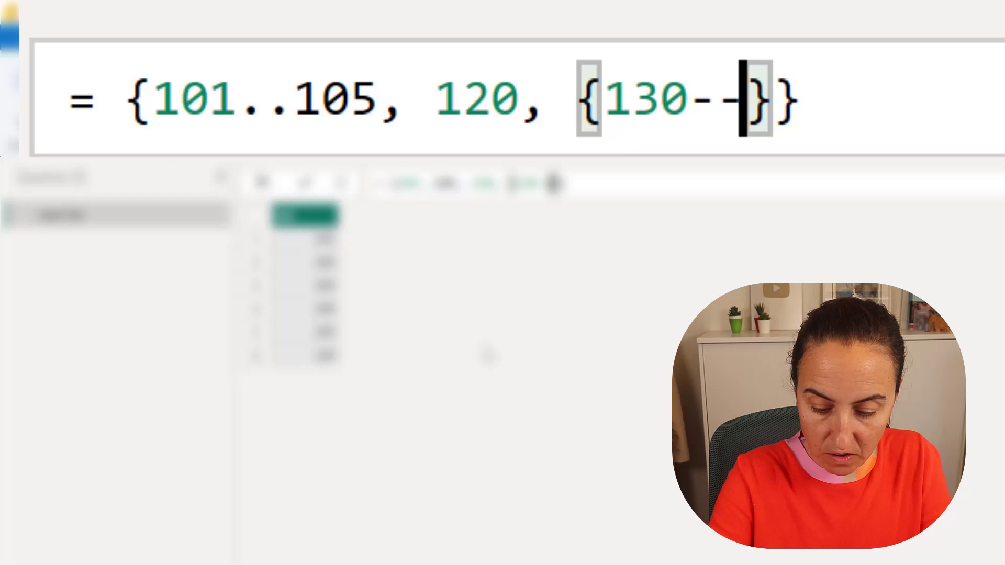
pyautogui.press('Backspace')
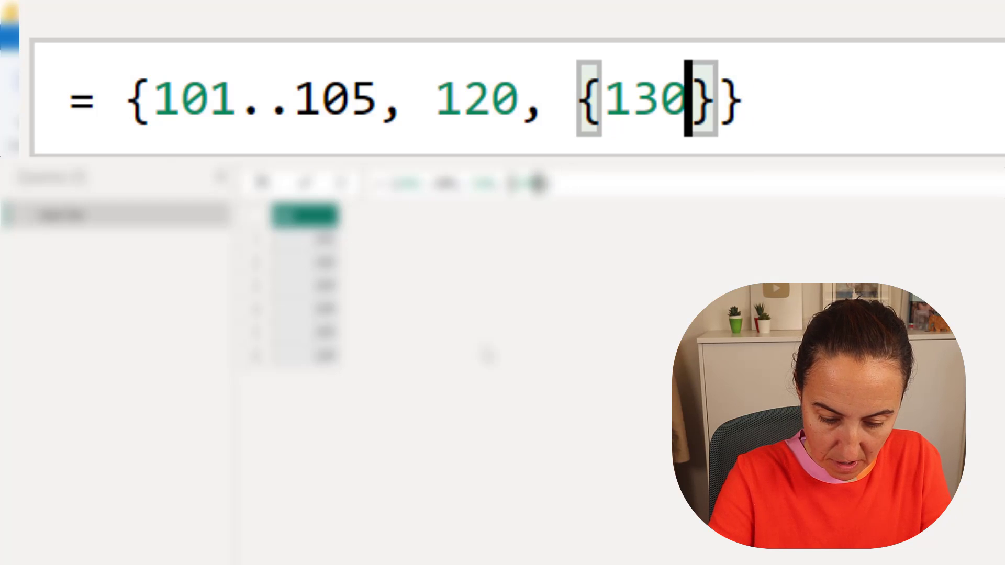
pyautogui.write(',,135')
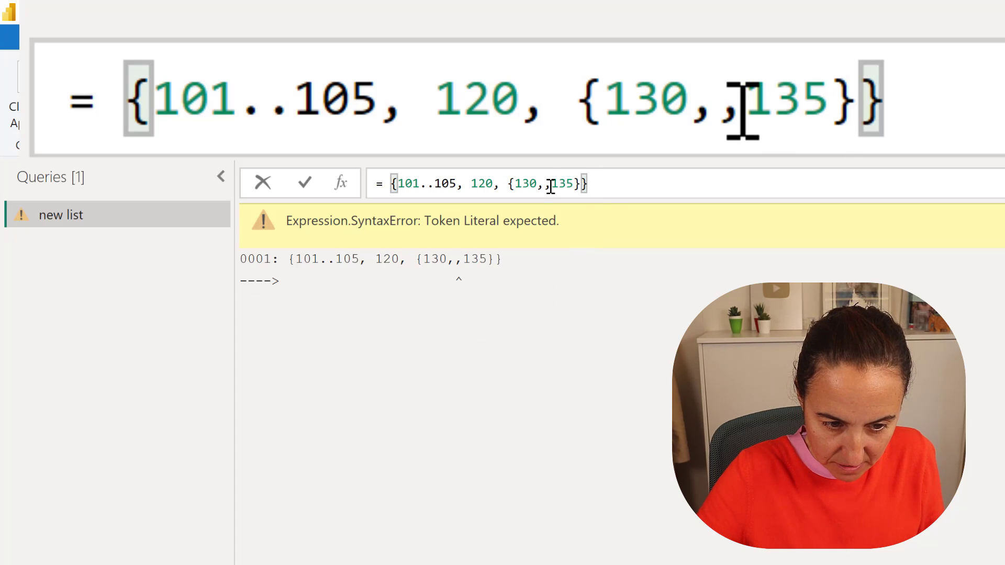
pyautogui.write('..')
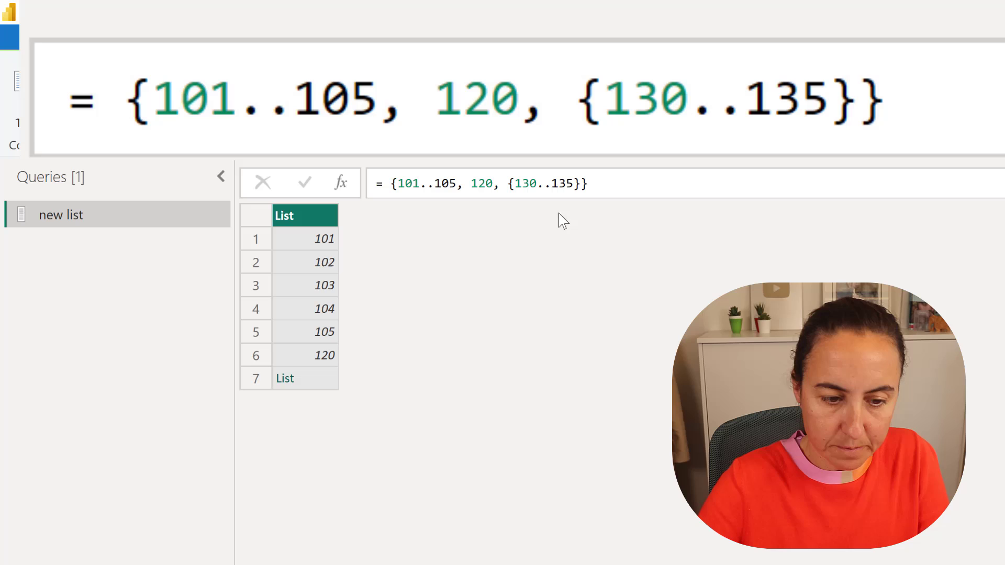
pyautogui.moveTo(39, 128)
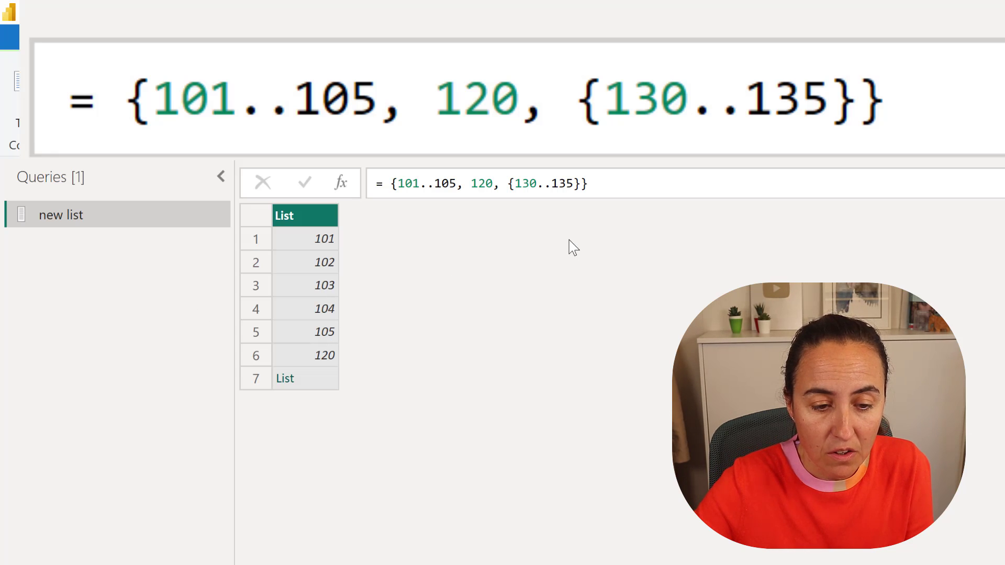
# Wrap each part in braces so the formula reads = {{101..105}, {120}, {130..135}}
pyautogui.click(176, 102)
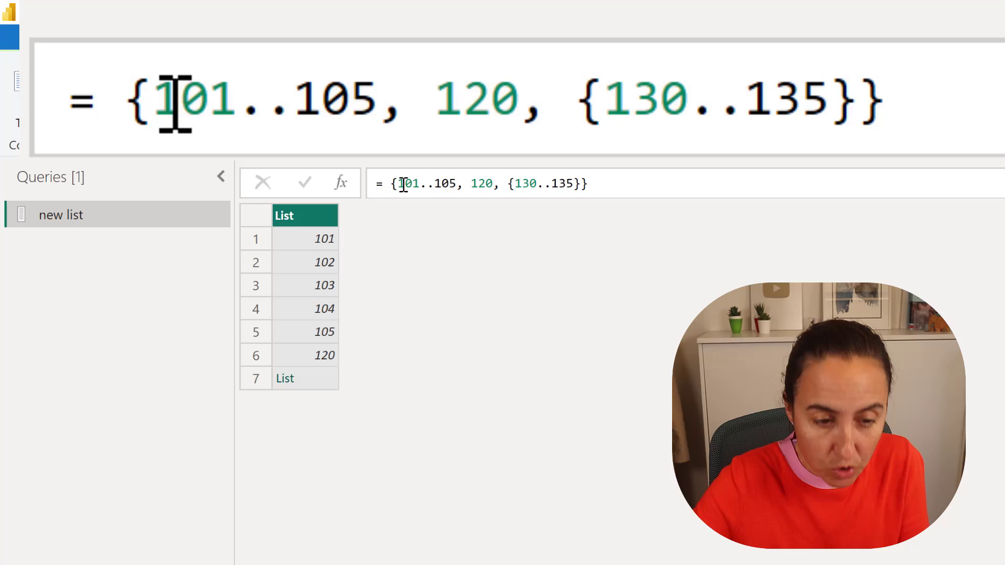
pyautogui.write('{')
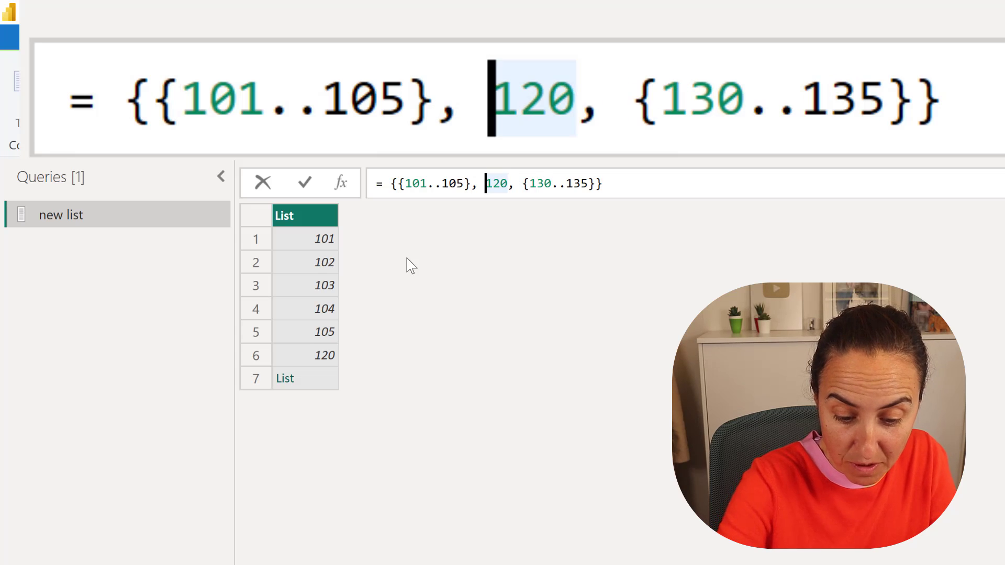
pyautogui.write('{')
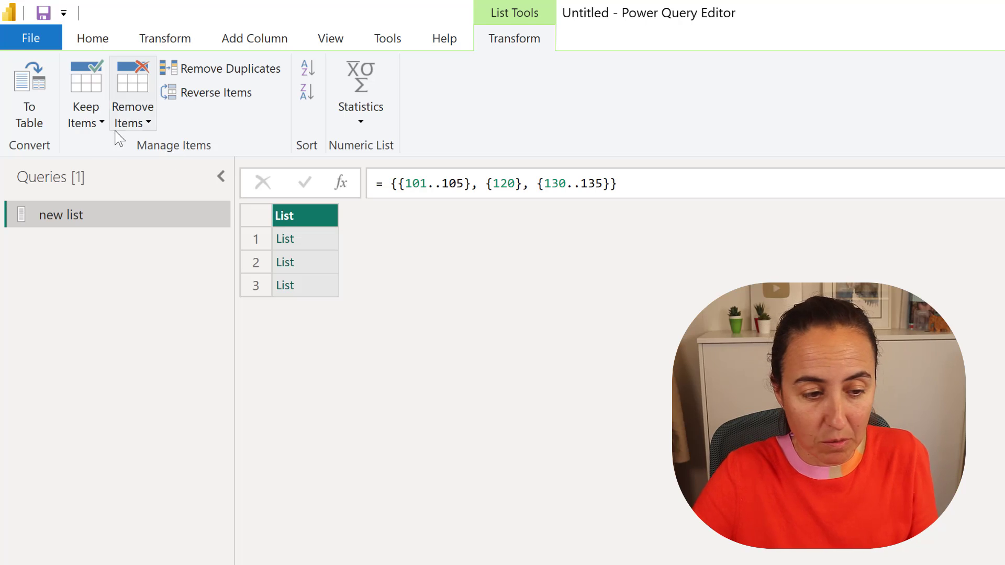
# Convert the list of sublists to a table and expand Column1 to new rows
pyautogui.click(29, 96)
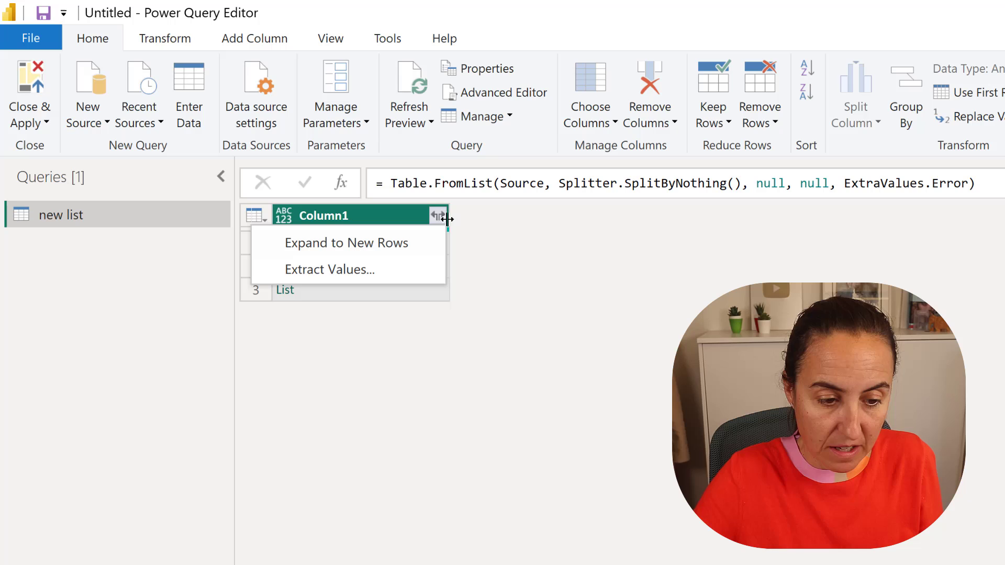
pyautogui.click(347, 242)
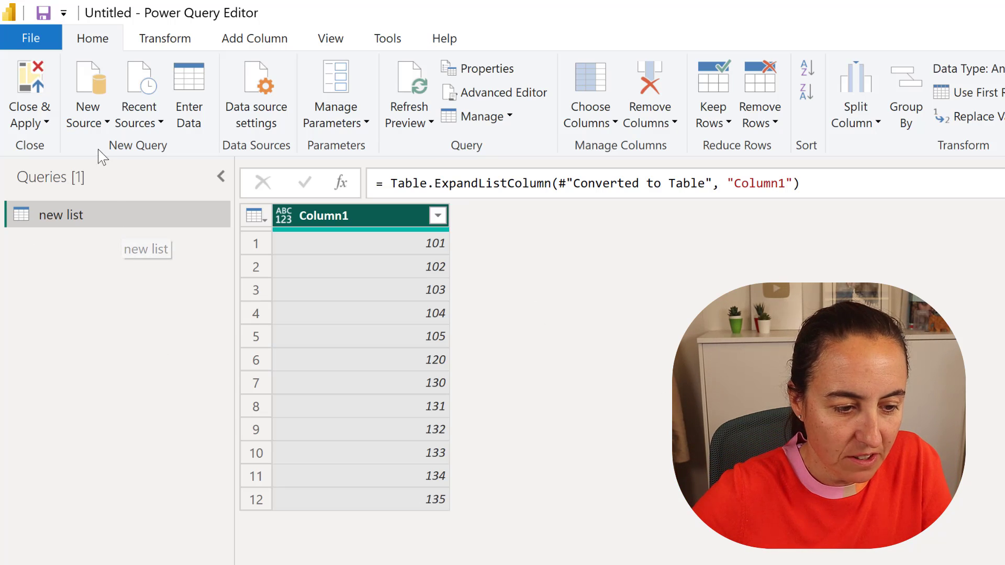
# Add a second blank query with the formula = {101..105}
pyautogui.click(86, 97)
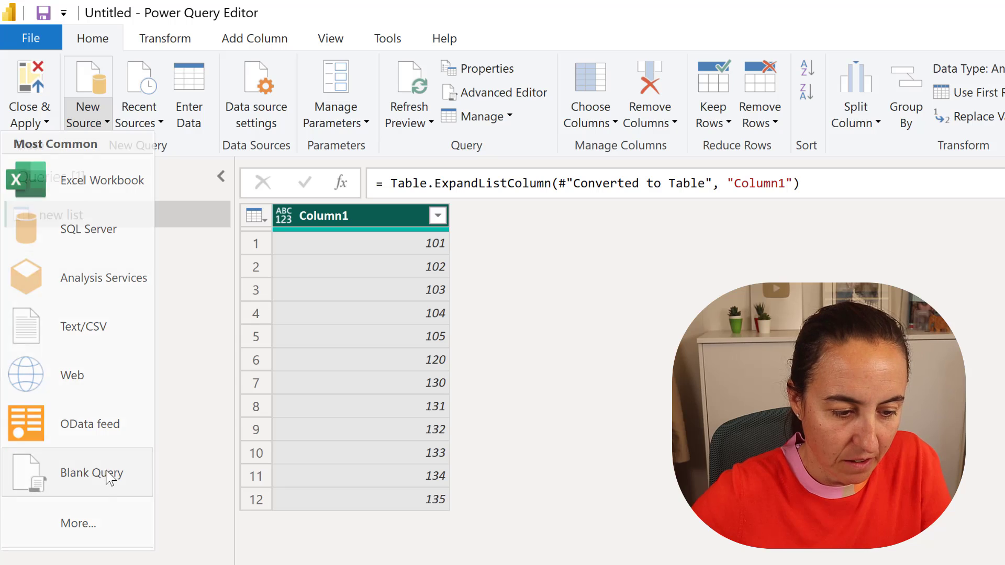
pyautogui.click(92, 472)
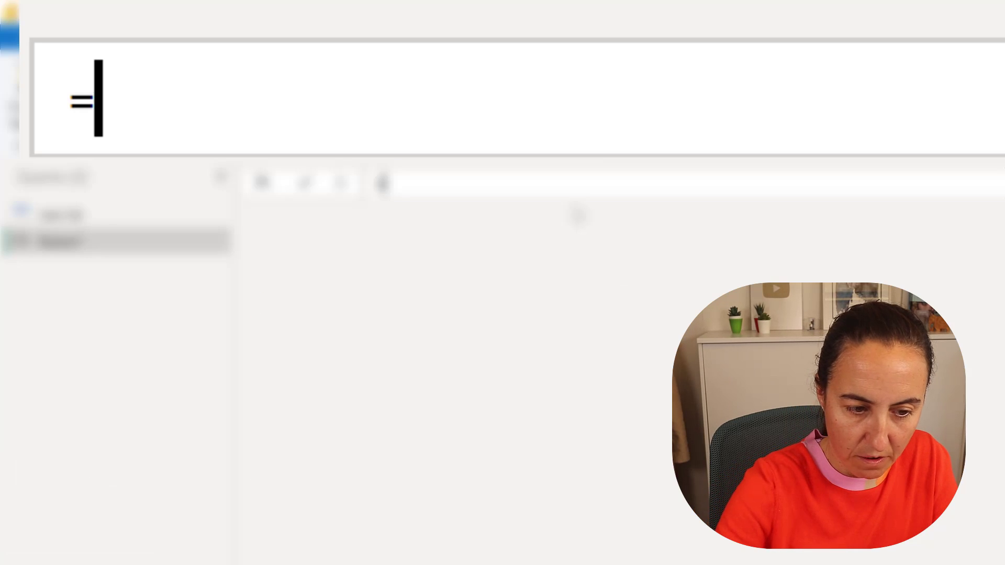
pyautogui.write('{101}')
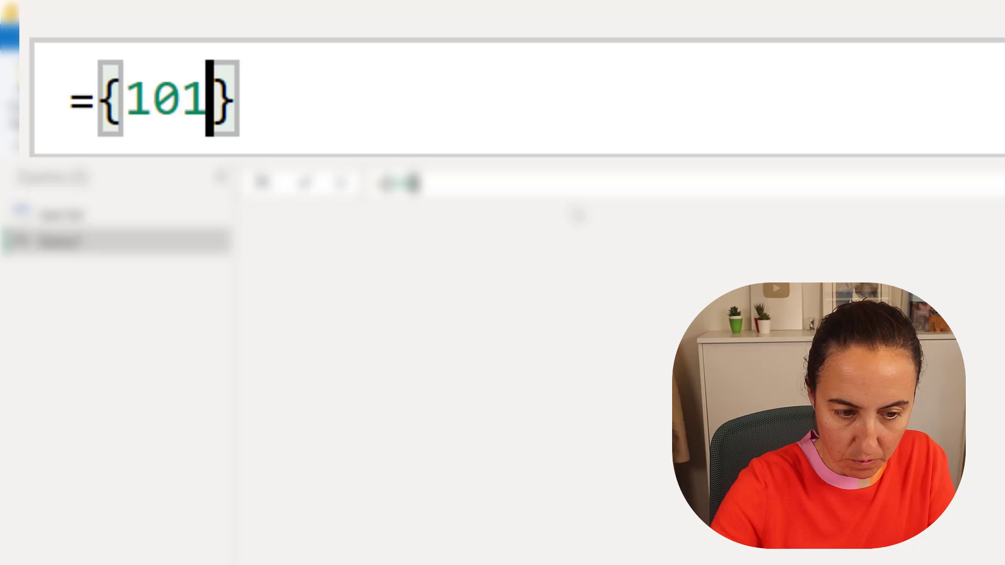
pyautogui.write('..10')
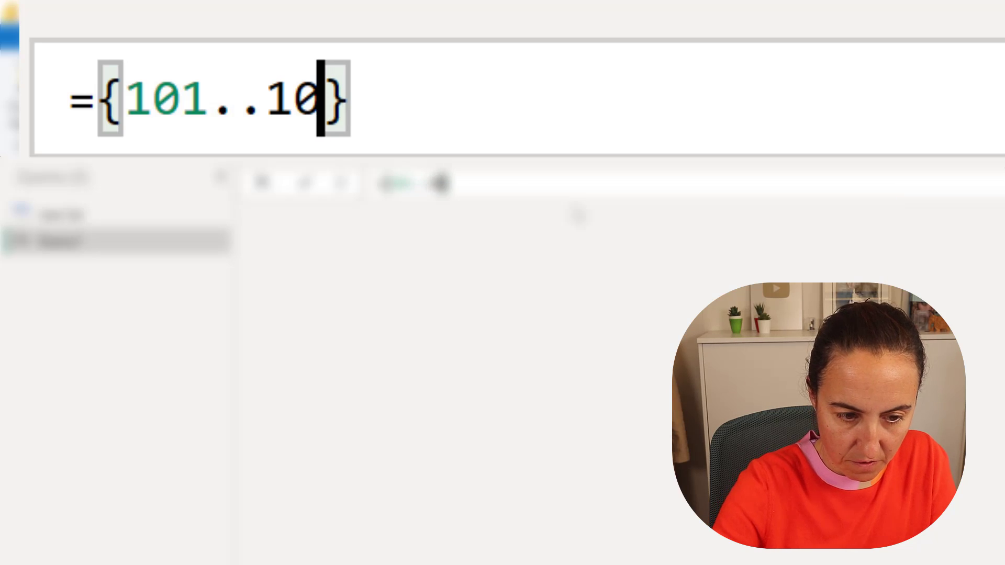
pyautogui.write('5')
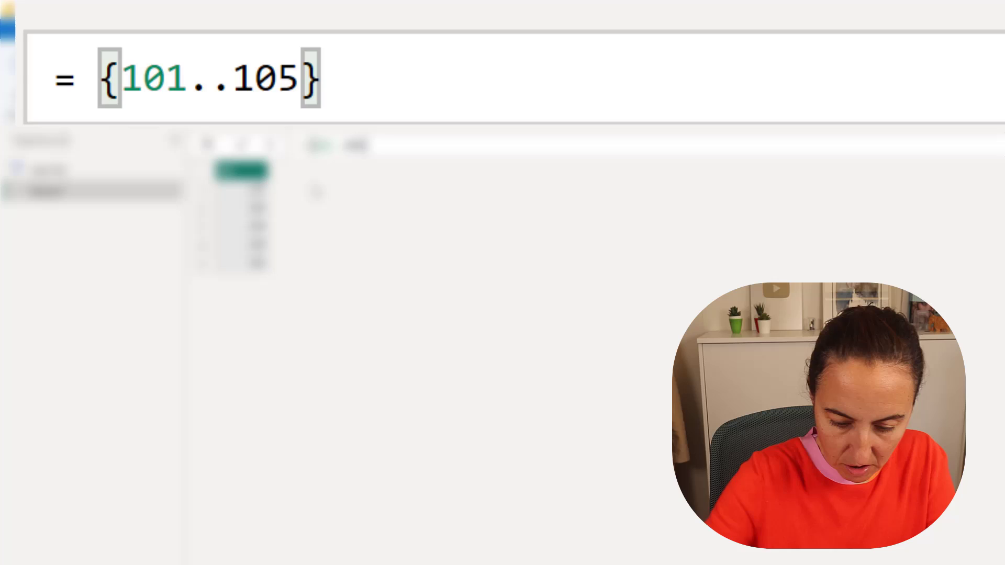
# Build = List.InsertRange({101..105}, 0, {110..115}) to put 110–115 before 101–105
pyautogui.write('List.')
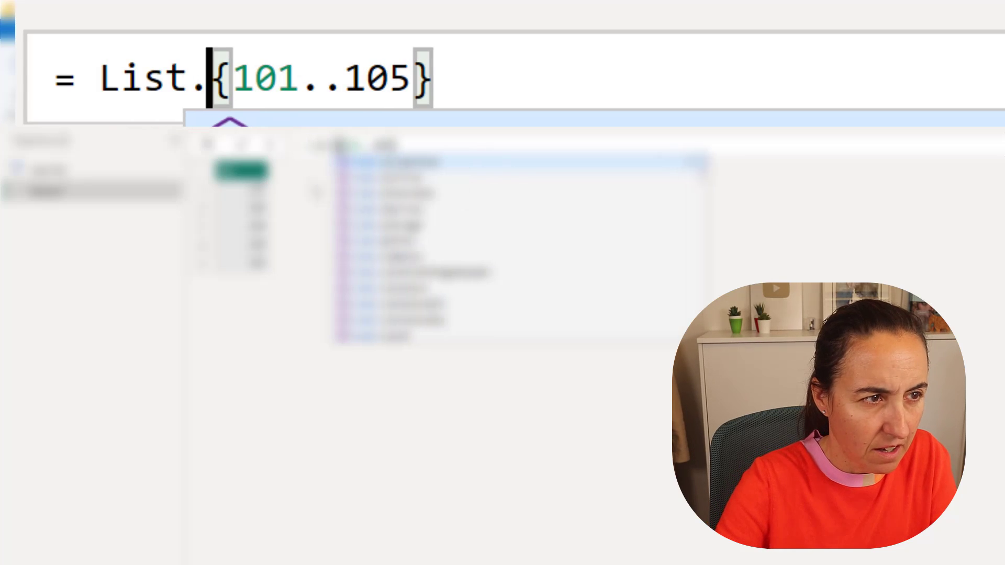
pyautogui.write('InsertRange(')
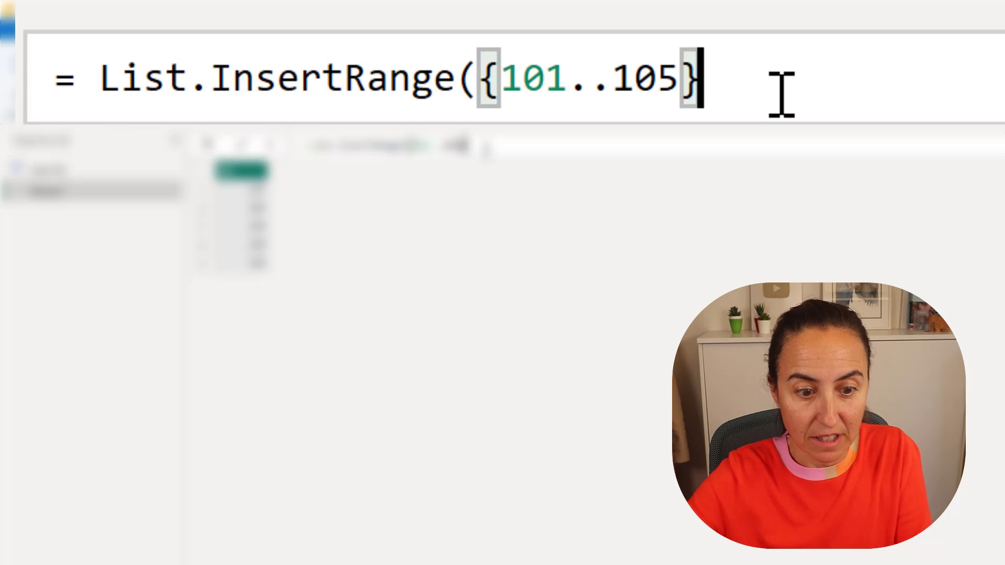
pyautogui.write(',')
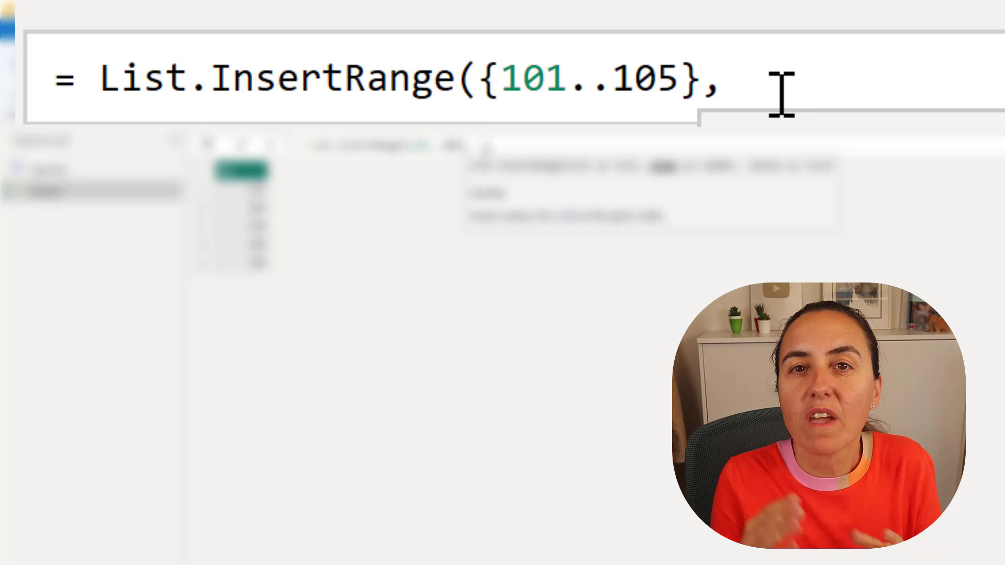
pyautogui.write('0')
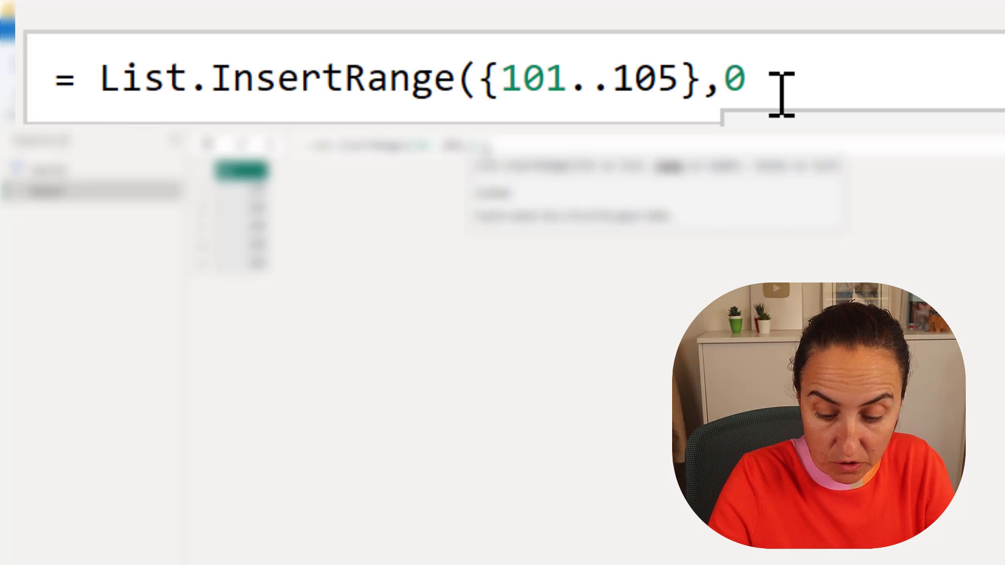
pyautogui.write(',')
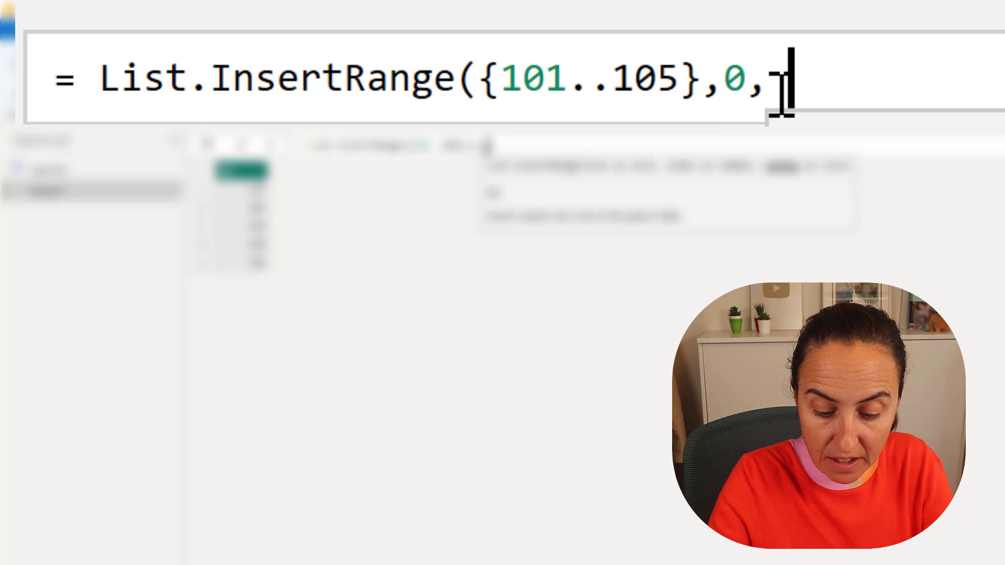
pyautogui.write('{}')
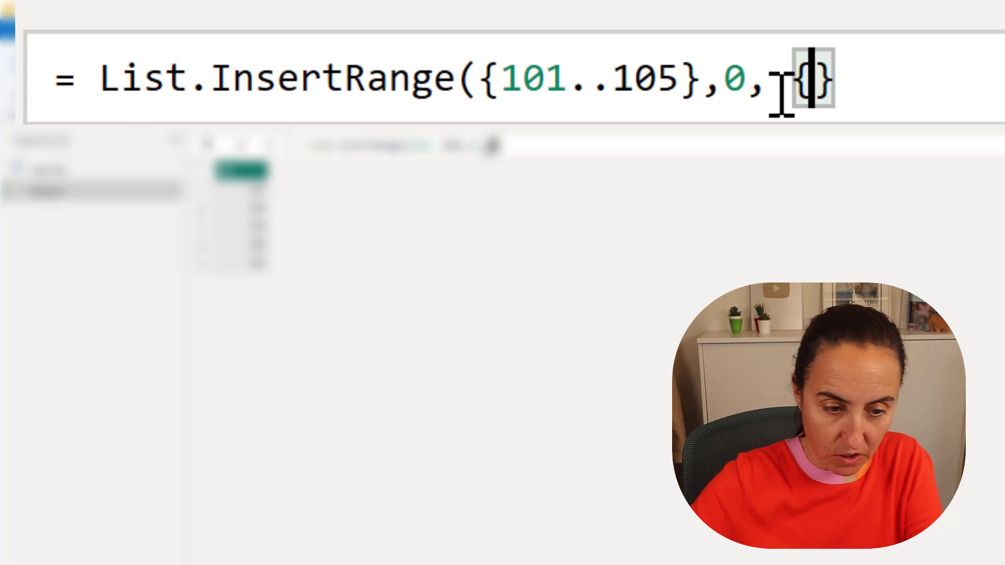
pyautogui.write('10')
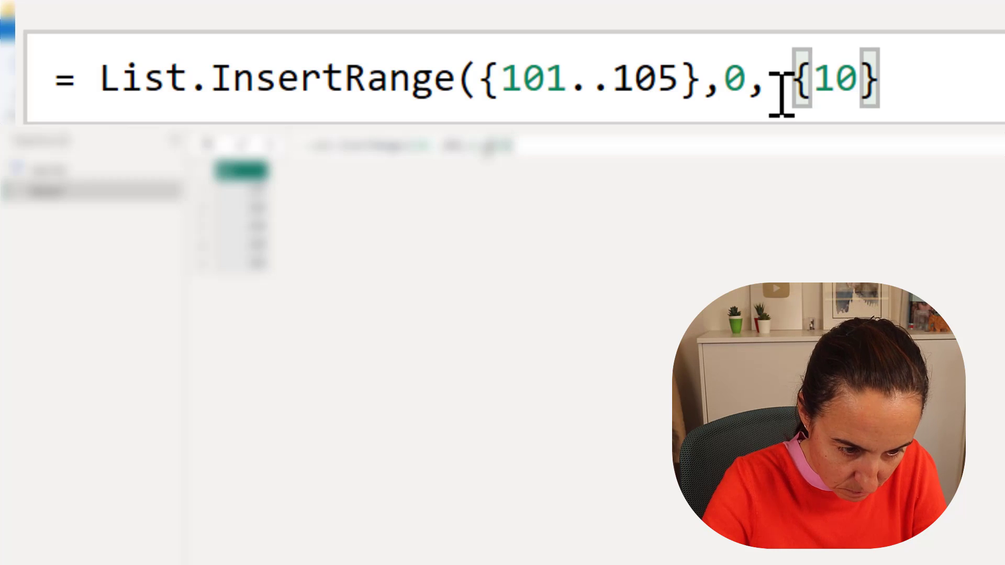
pyautogui.write('10..')
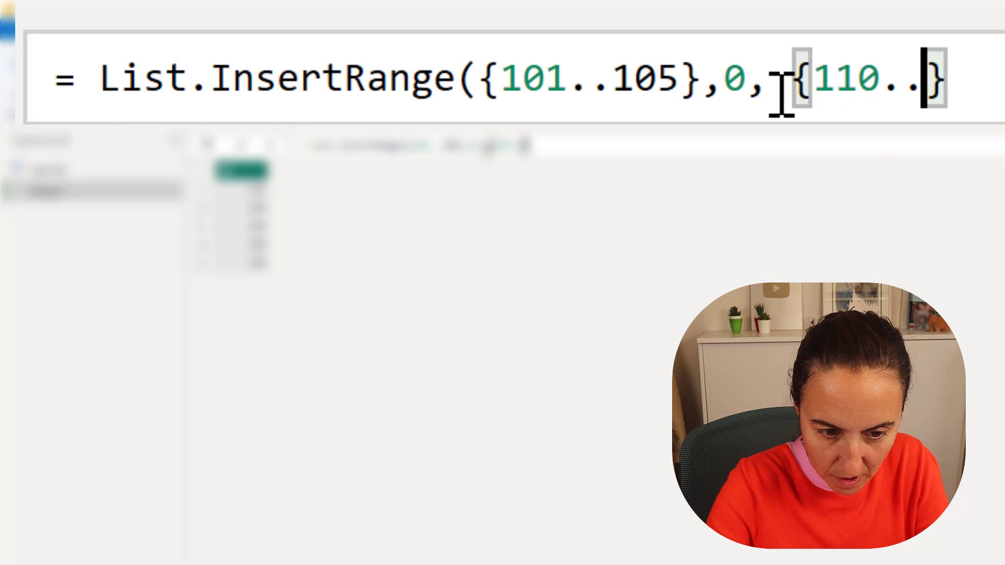
pyautogui.write('115')
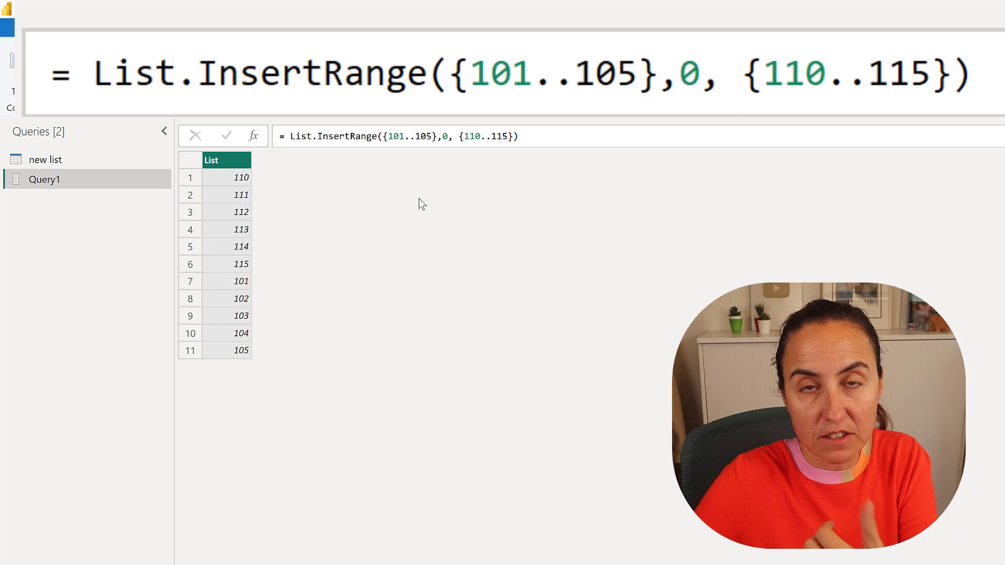
pyautogui.moveTo(377, 260)
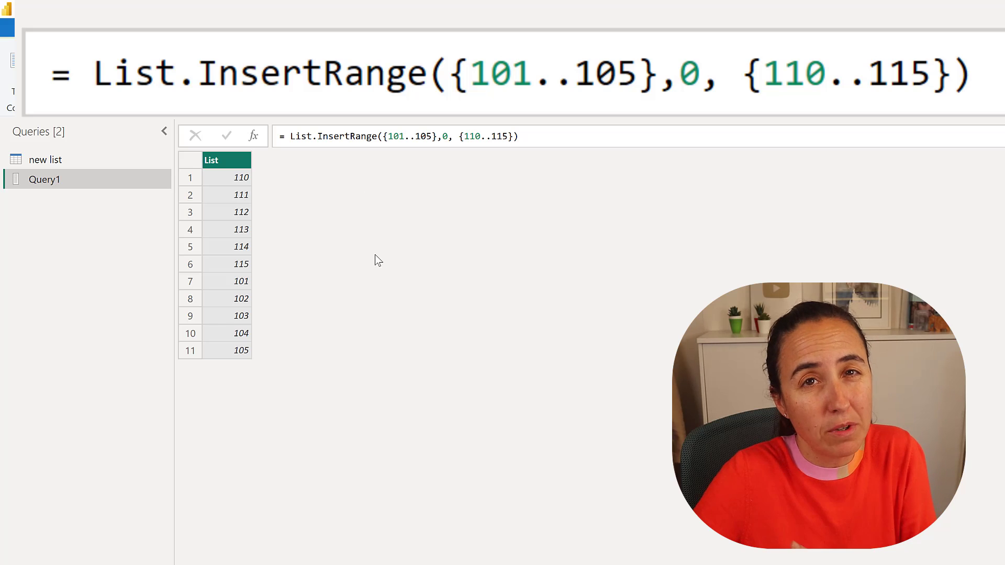
pyautogui.moveTo(383, 248)
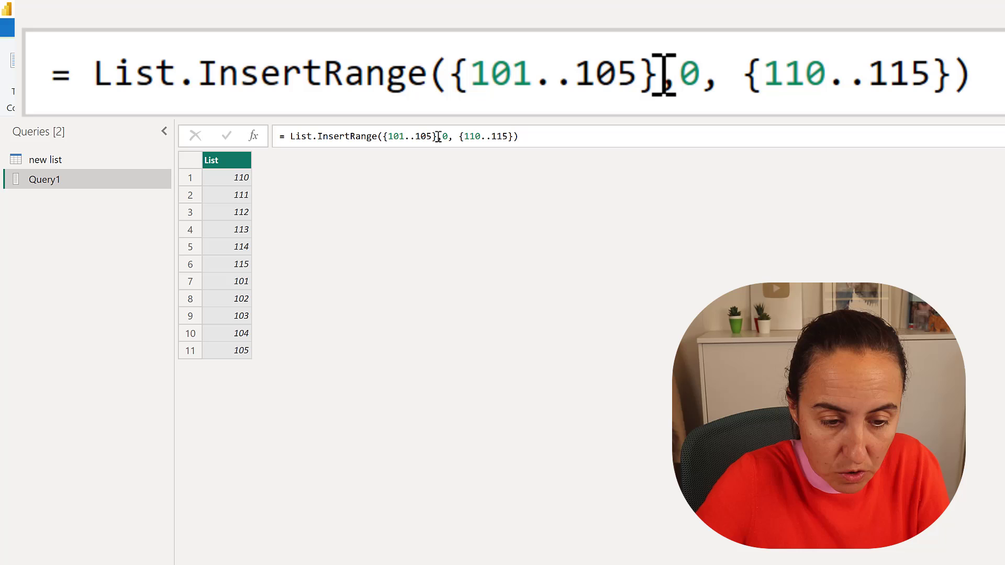
# Replace the 0 position with List.Count({101..105}) so 110–115 lands at the end
pyautogui.write('list.C')
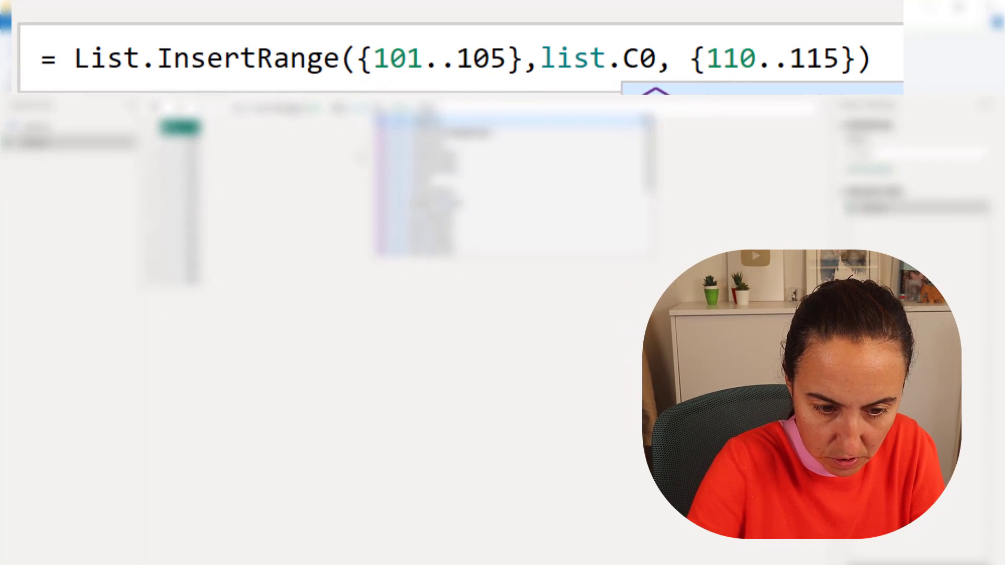
pyautogui.write('List.Count')
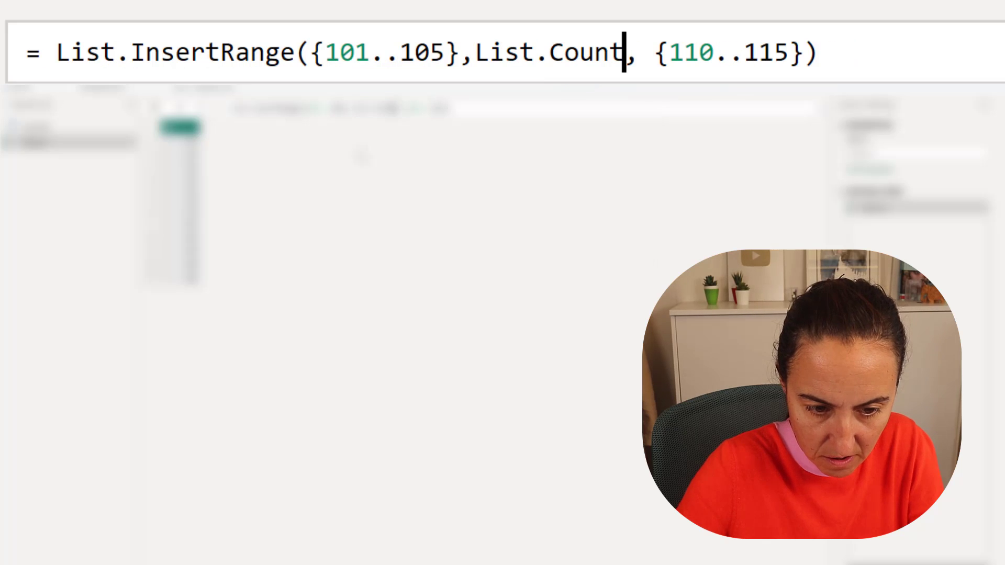
pyautogui.write('()')
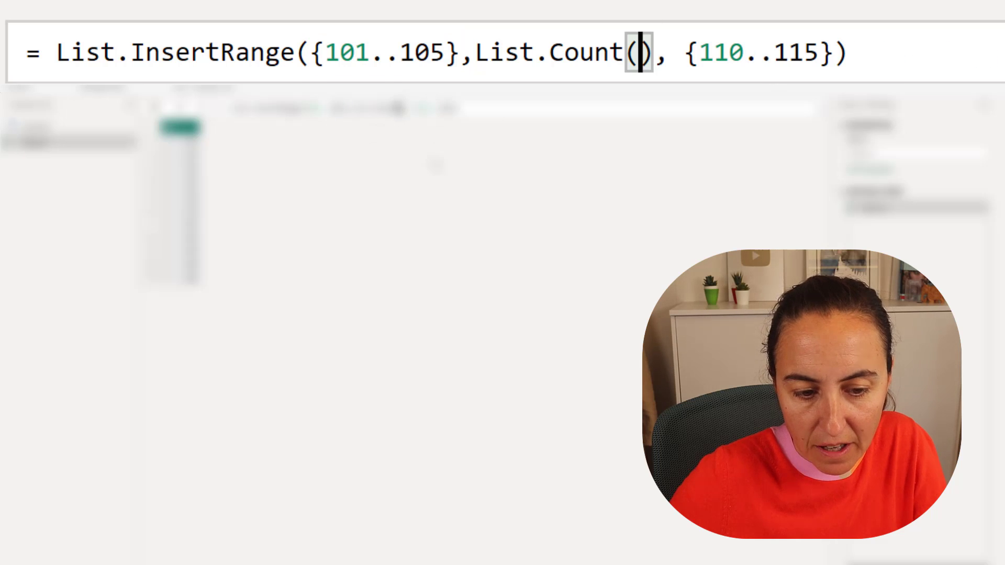
pyautogui.write('{101..105}')
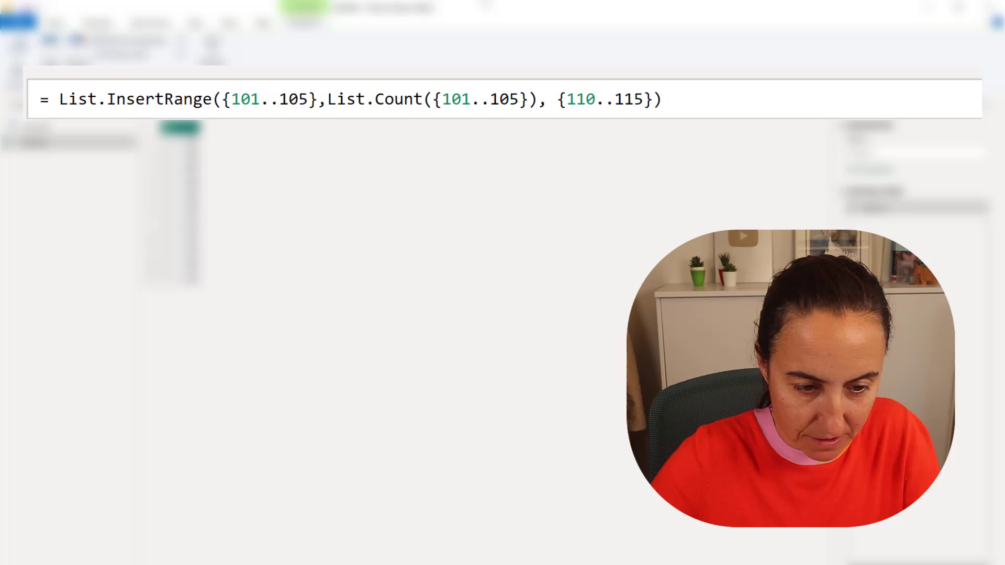
# Wrap the formula in an outer List.InsertRange( … , 0, {250..255}) and select the inner expression
pyautogui.doubleClick(138, 99)
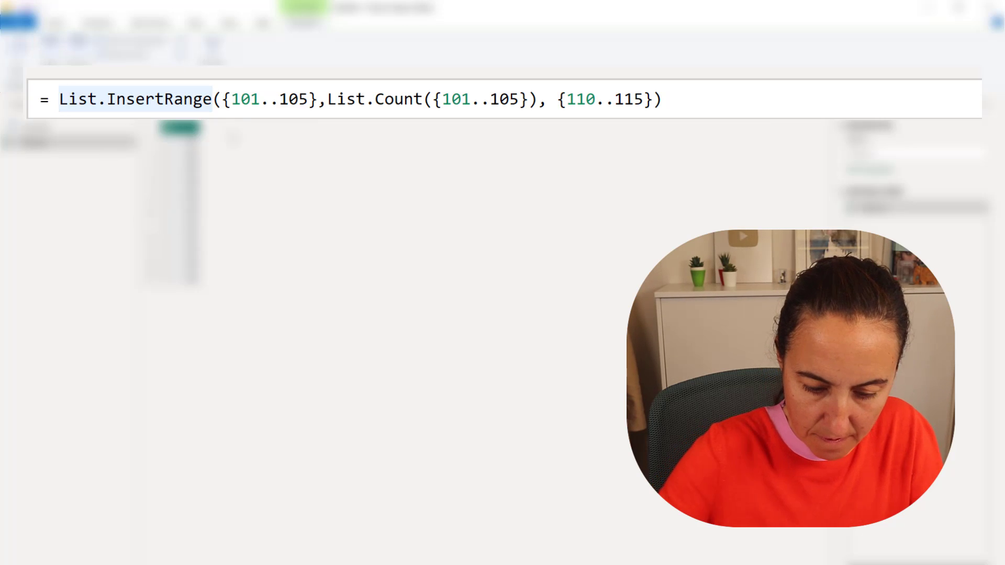
pyautogui.write('List(')
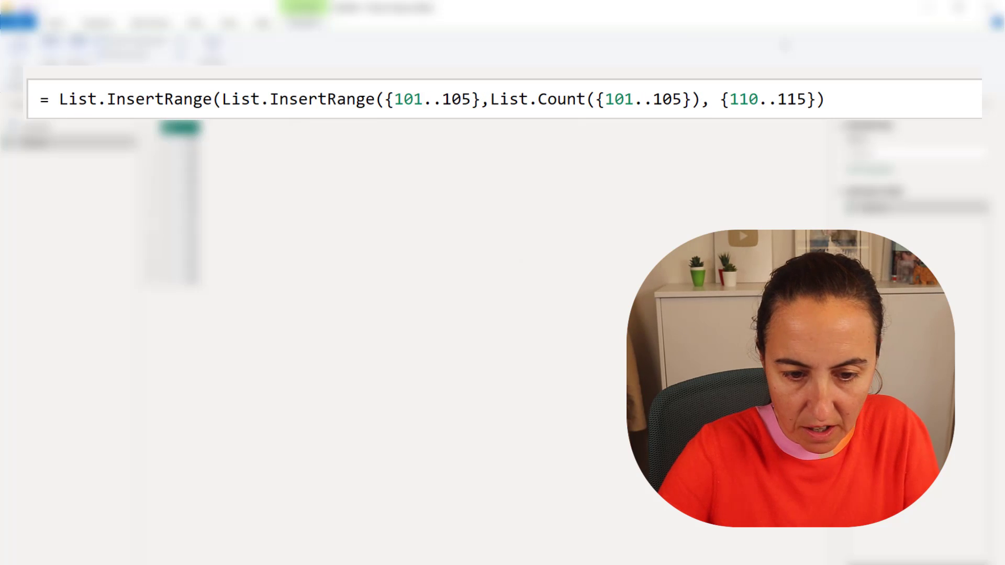
pyautogui.write(',')
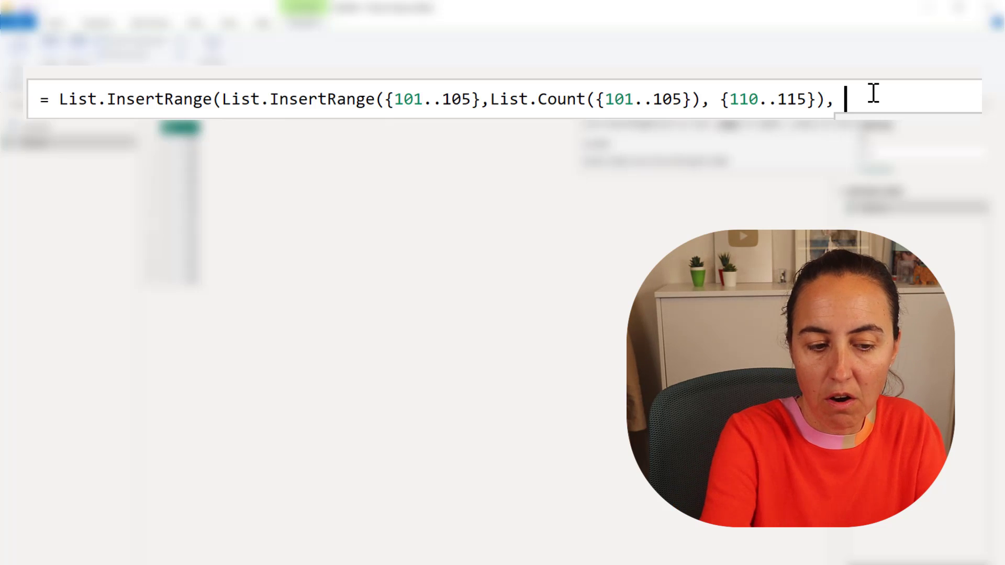
pyautogui.write('0, {')
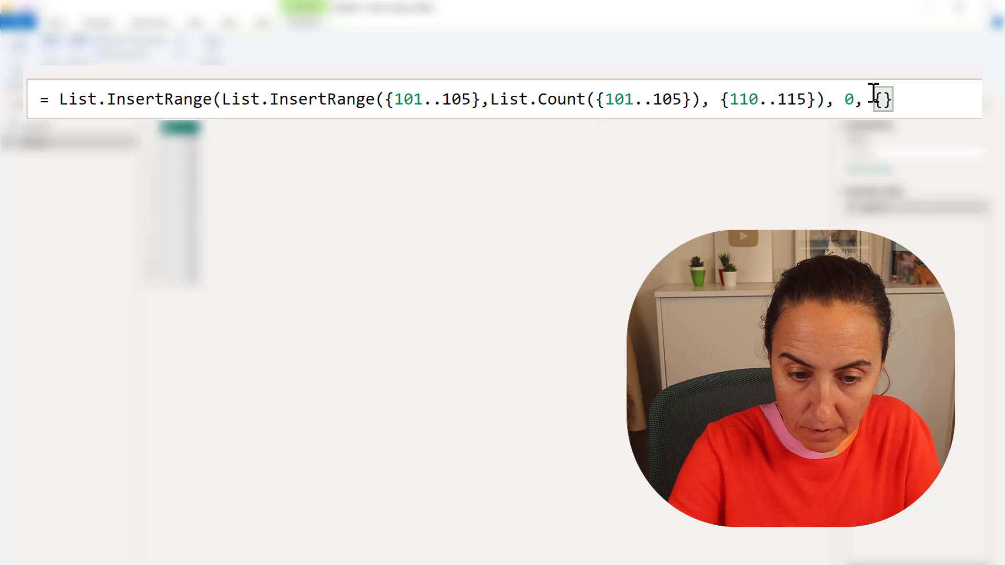
pyautogui.write('250')
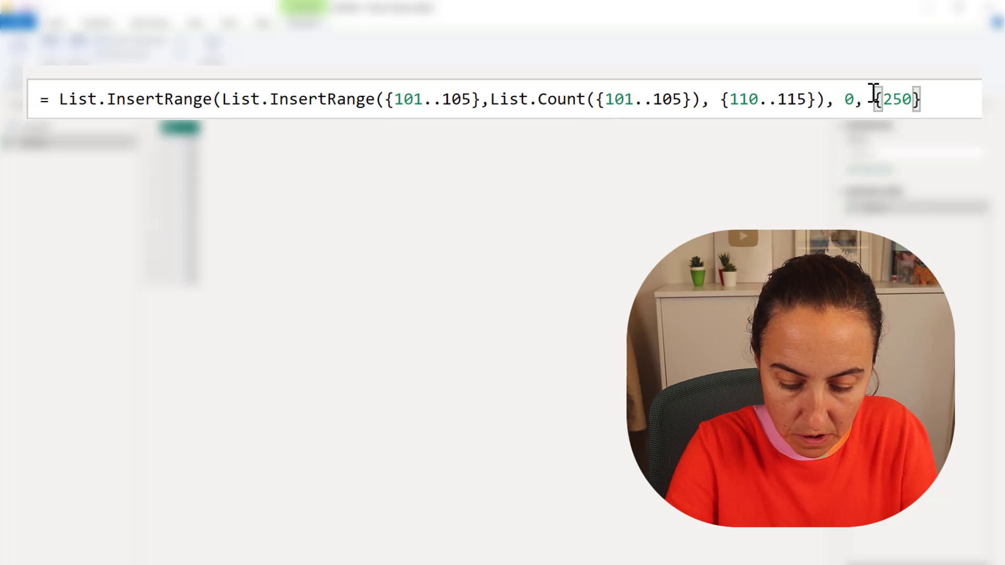
pyautogui.write('..255')
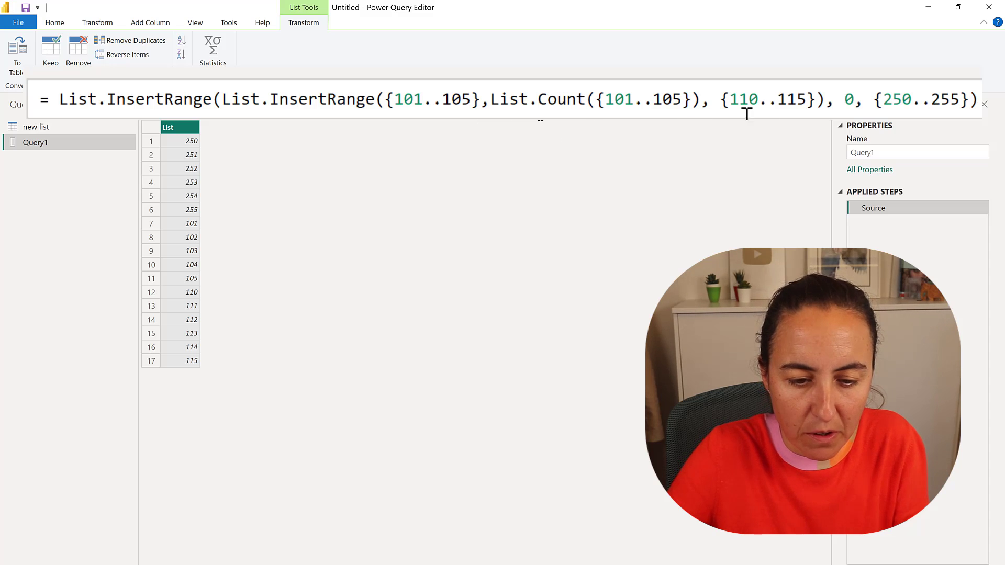
pyautogui.moveTo(683, 100); pyautogui.dragTo(826, 99)
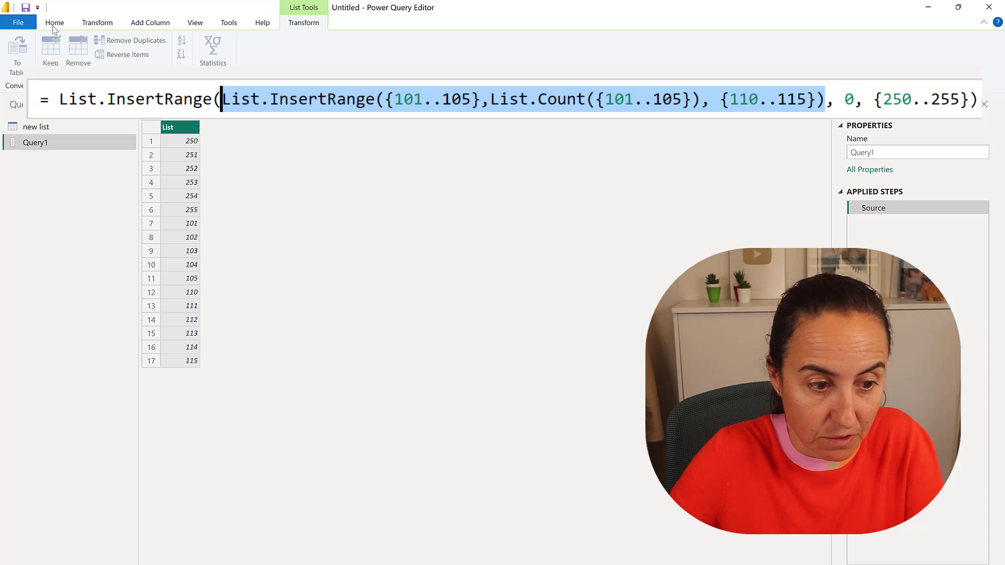
# Create blank query Query2 from the inner List.InsertRange with List.Count formula
pyautogui.click(54, 22)
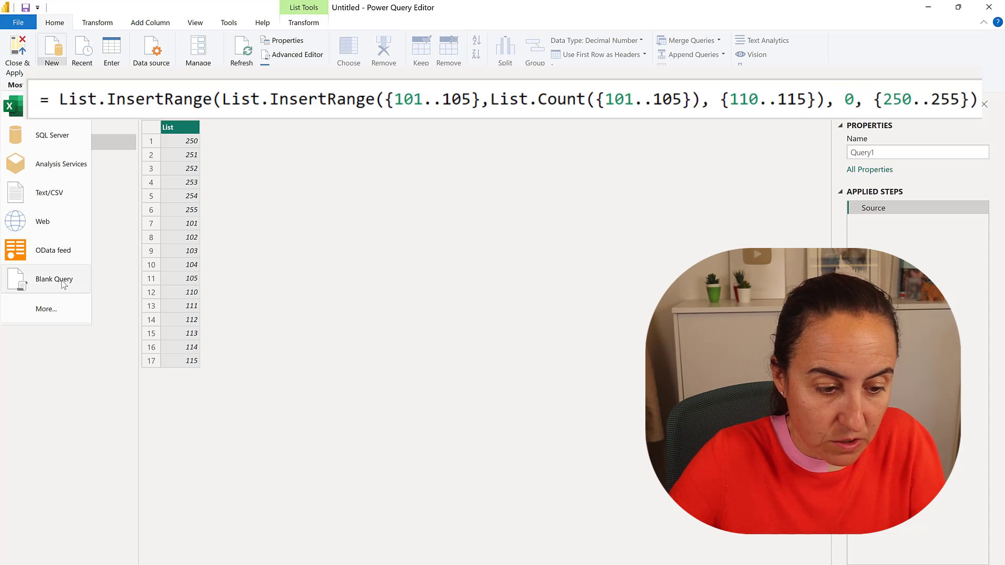
pyautogui.click(53, 279)
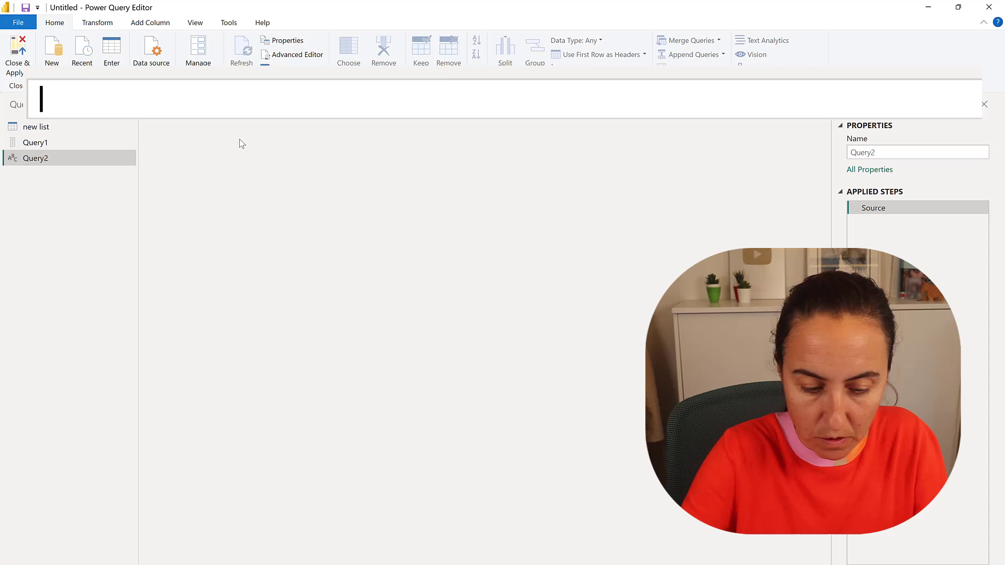
pyautogui.write('List.InsertRange({101..105},List.Count({101..105}), {110..115})')
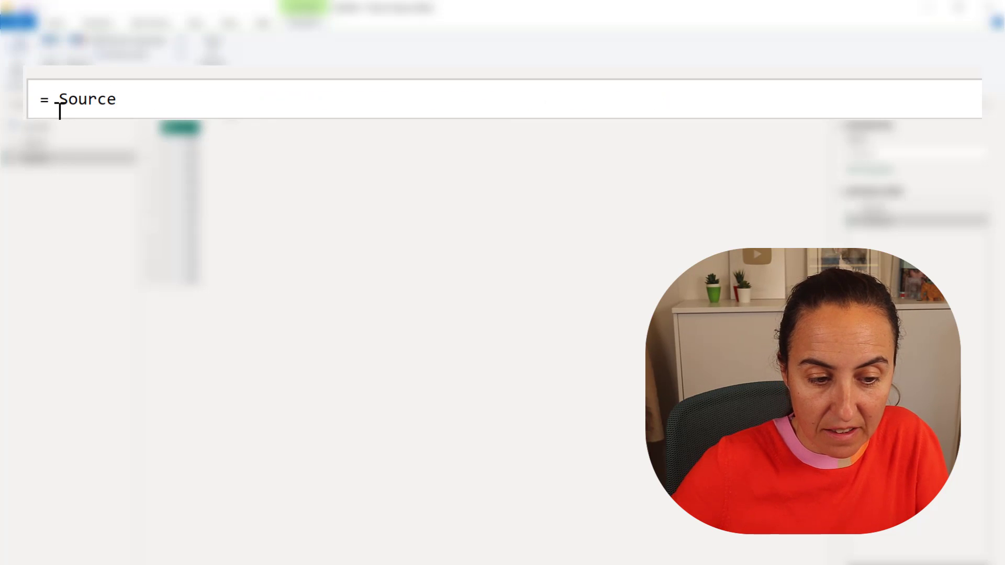
# Make the new step = List.InsertRange(Source, 0, {250..255})
pyautogui.write('lis')
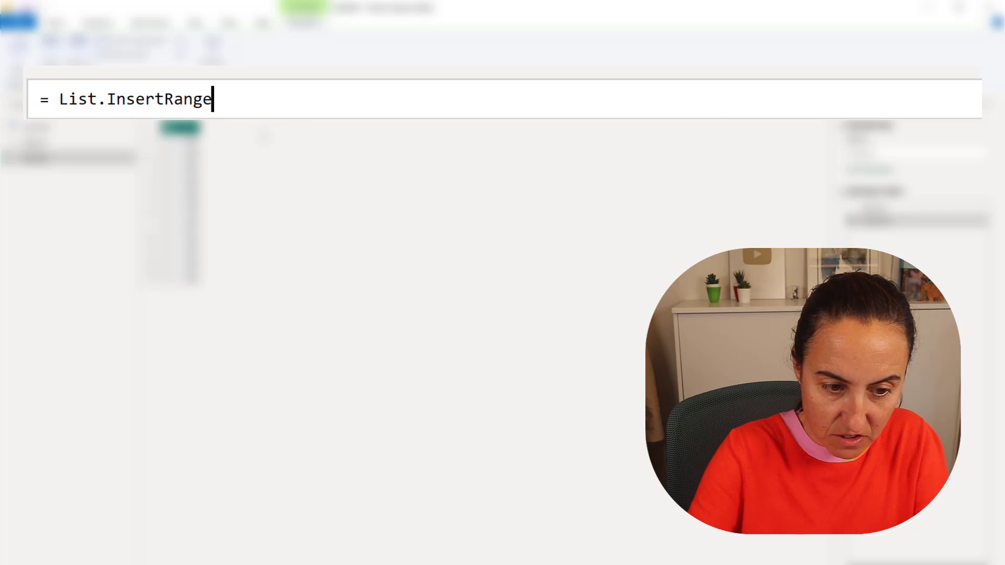
pyautogui.write('()')
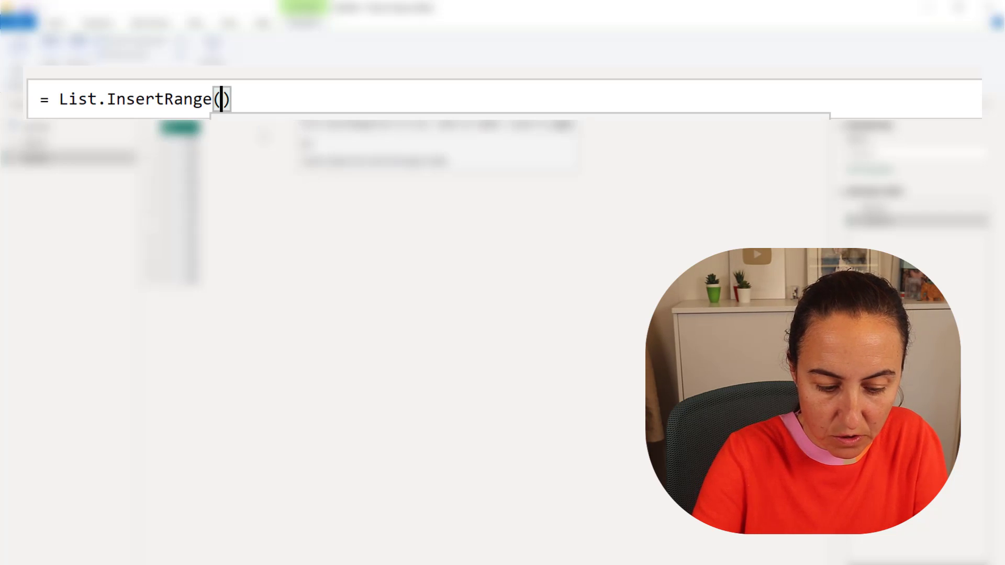
pyautogui.write('Sour')
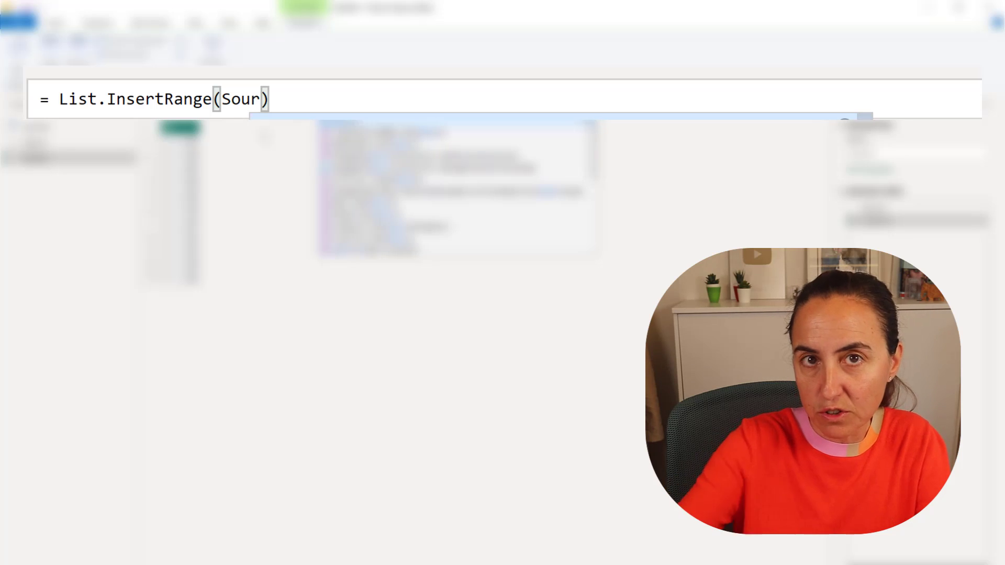
pyautogui.write('ce')
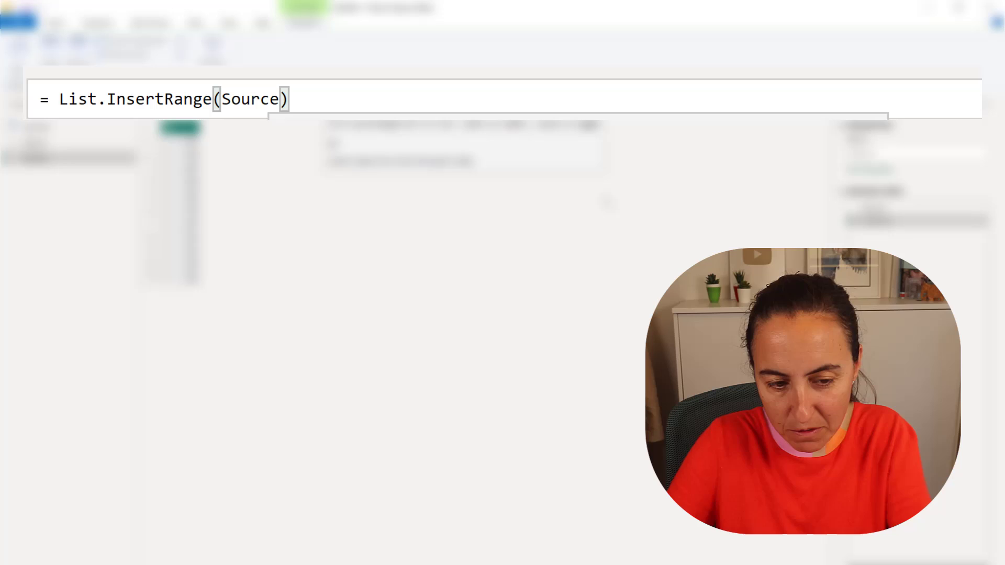
pyautogui.write(', e')
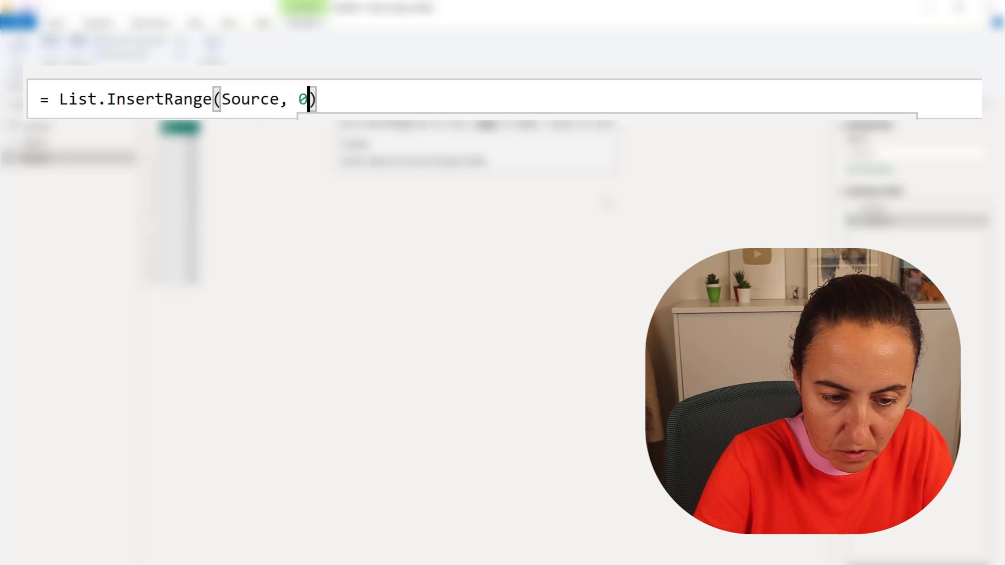
pyautogui.write(',')
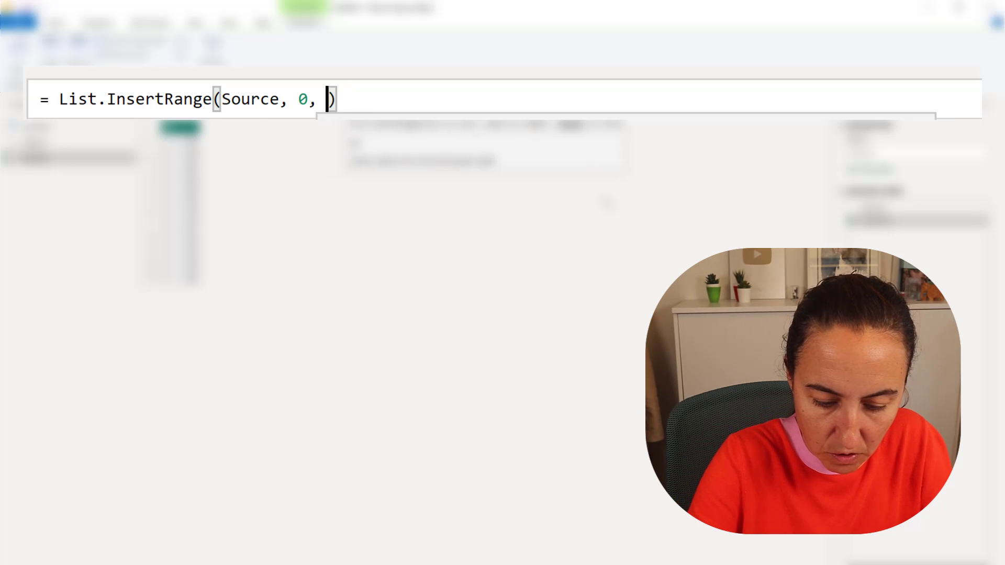
pyautogui.write('{2}')
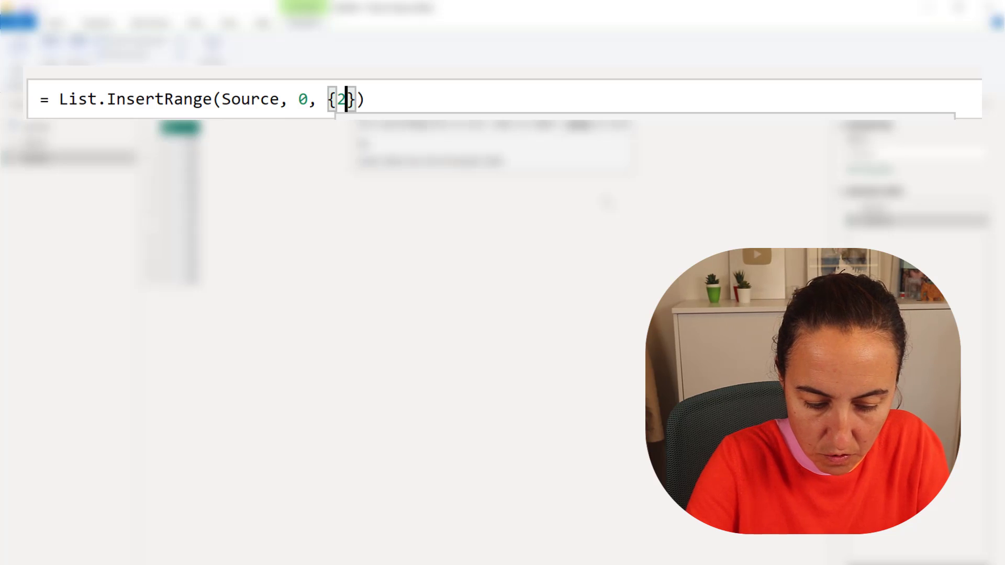
pyautogui.write('50..2')
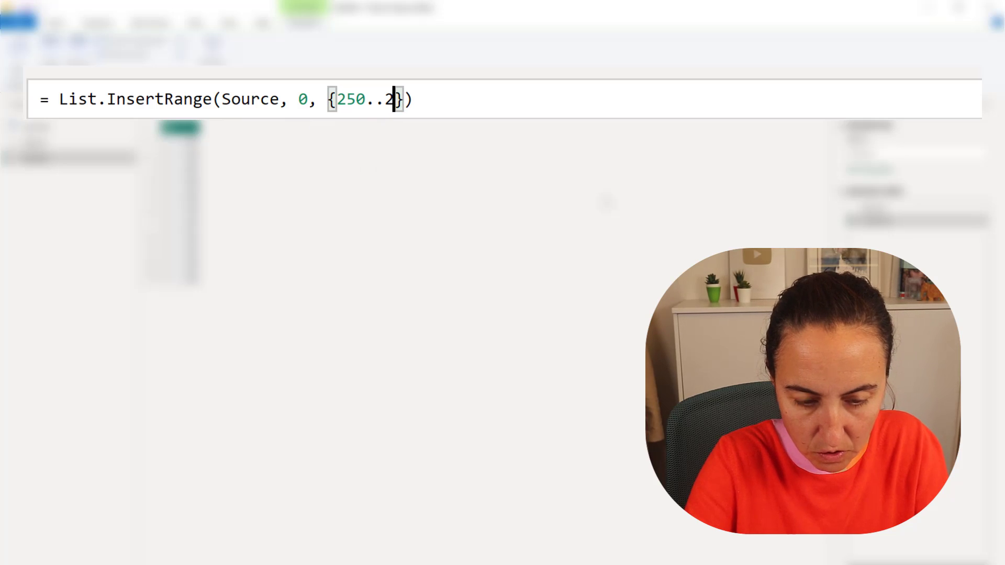
pyautogui.write('55')
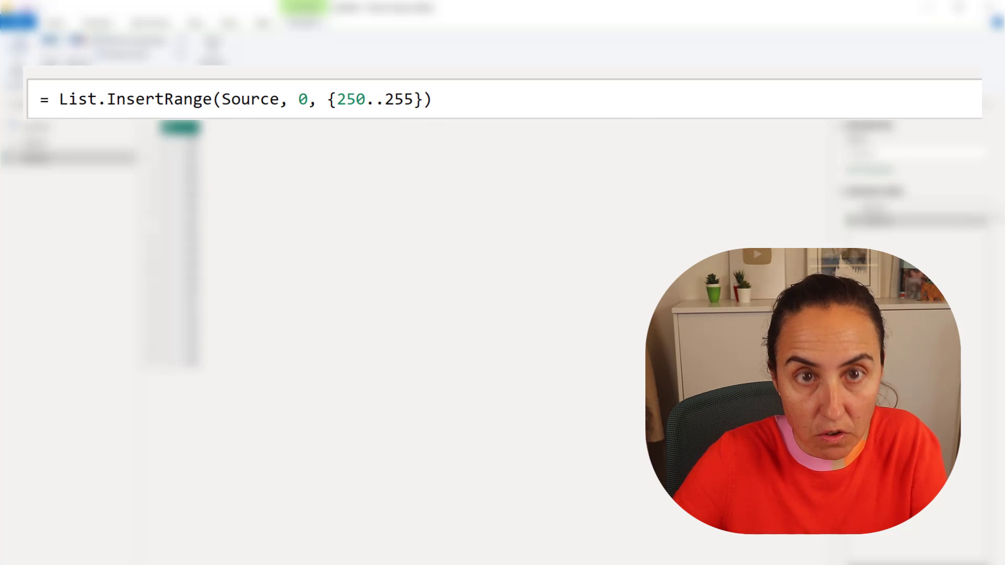
# Replace the insertion position 0 with List.Count(Source) so new items append after Source's last item
pyautogui.click(298, 99)
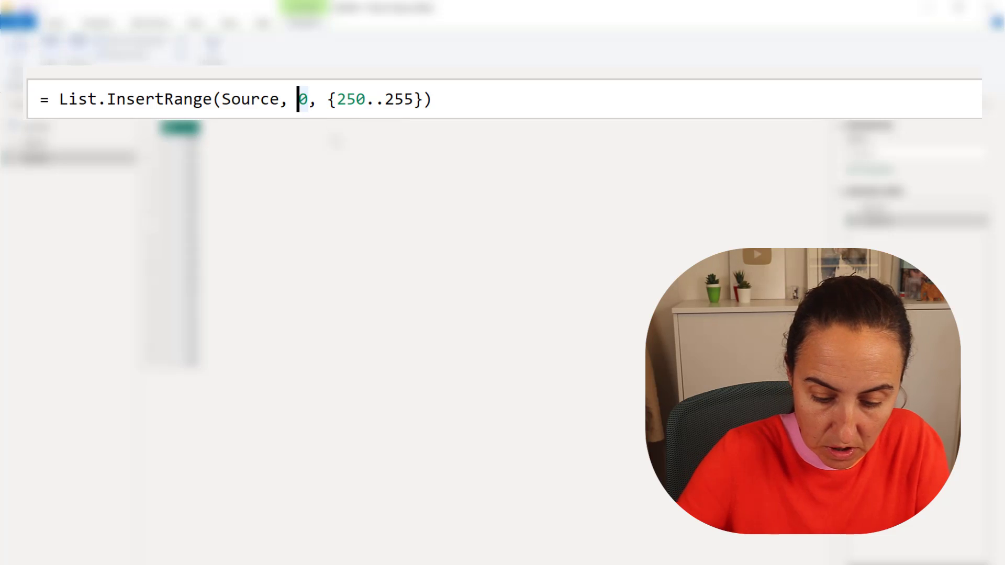
pyautogui.write('list.')
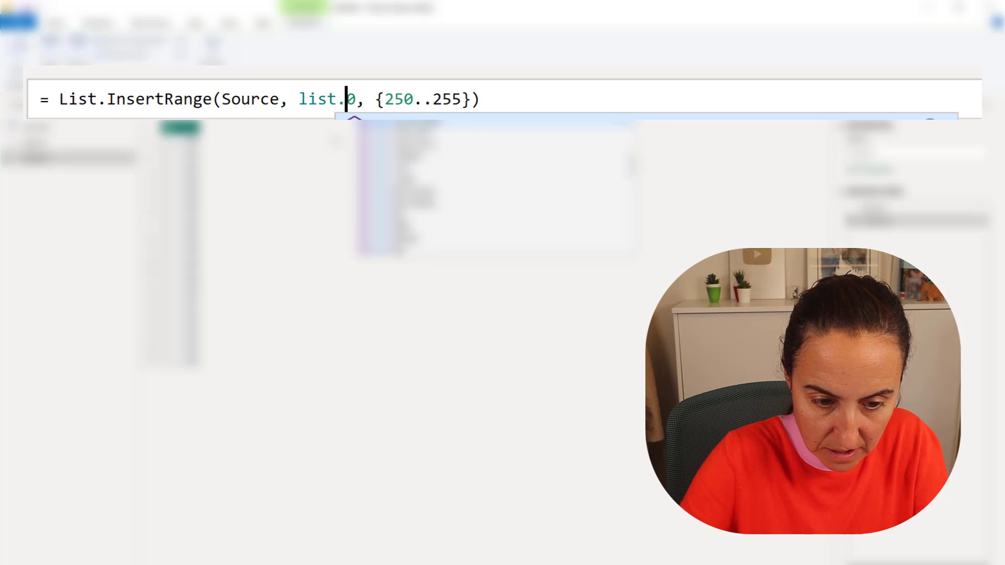
pyautogui.write('List.Count')
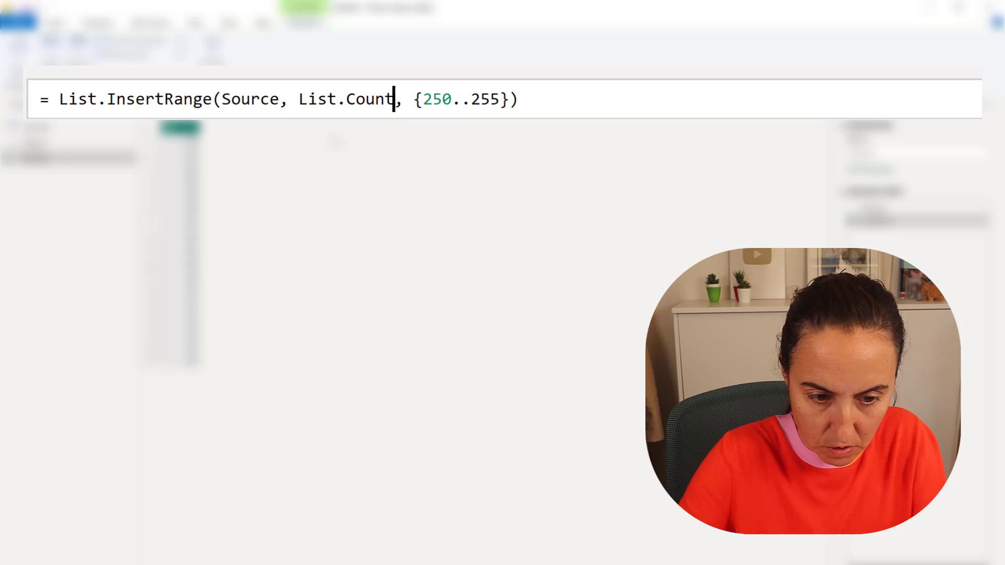
pyautogui.write('(Sou')
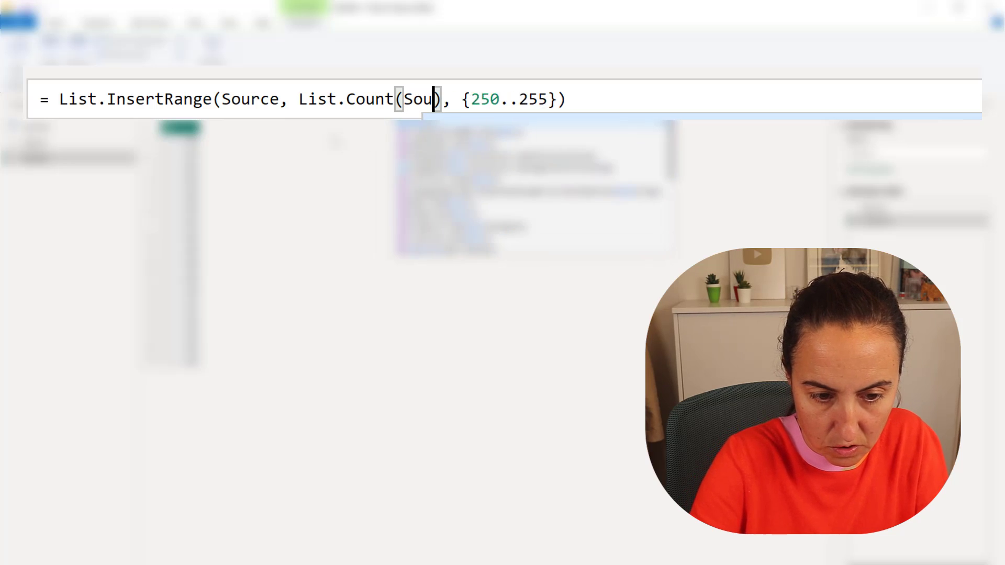